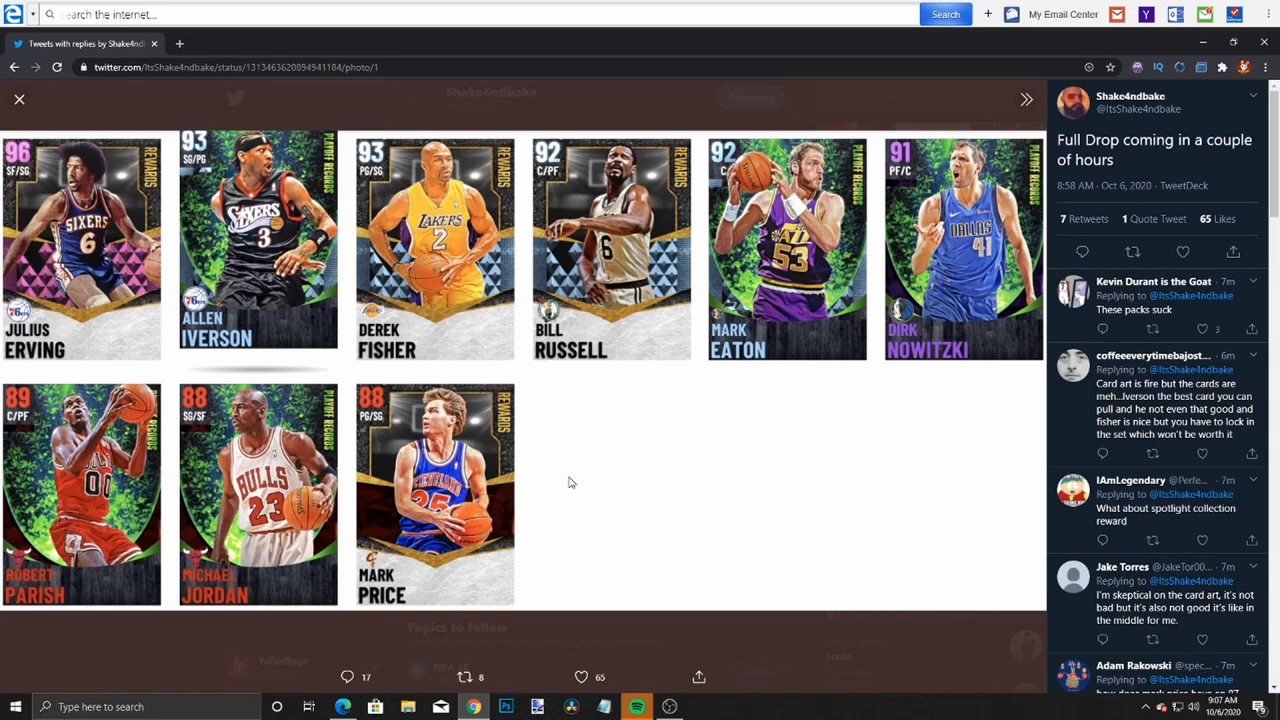
- Close the card lineup photo, view the Amethyst Dirk stats and badges sheet, then return to the feed
{"action": "left_click", "coordinate": [20, 100]}
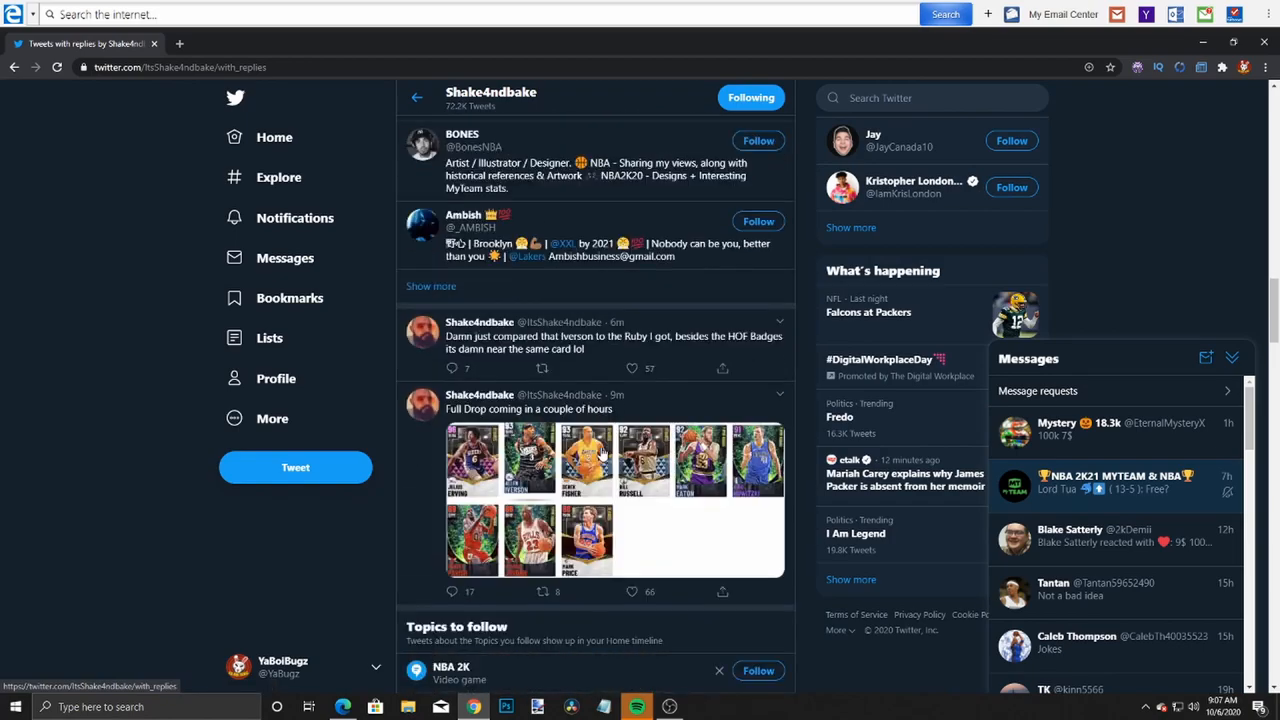
{"action": "scroll", "scroll_direction": "down", "scroll_amount": 3}
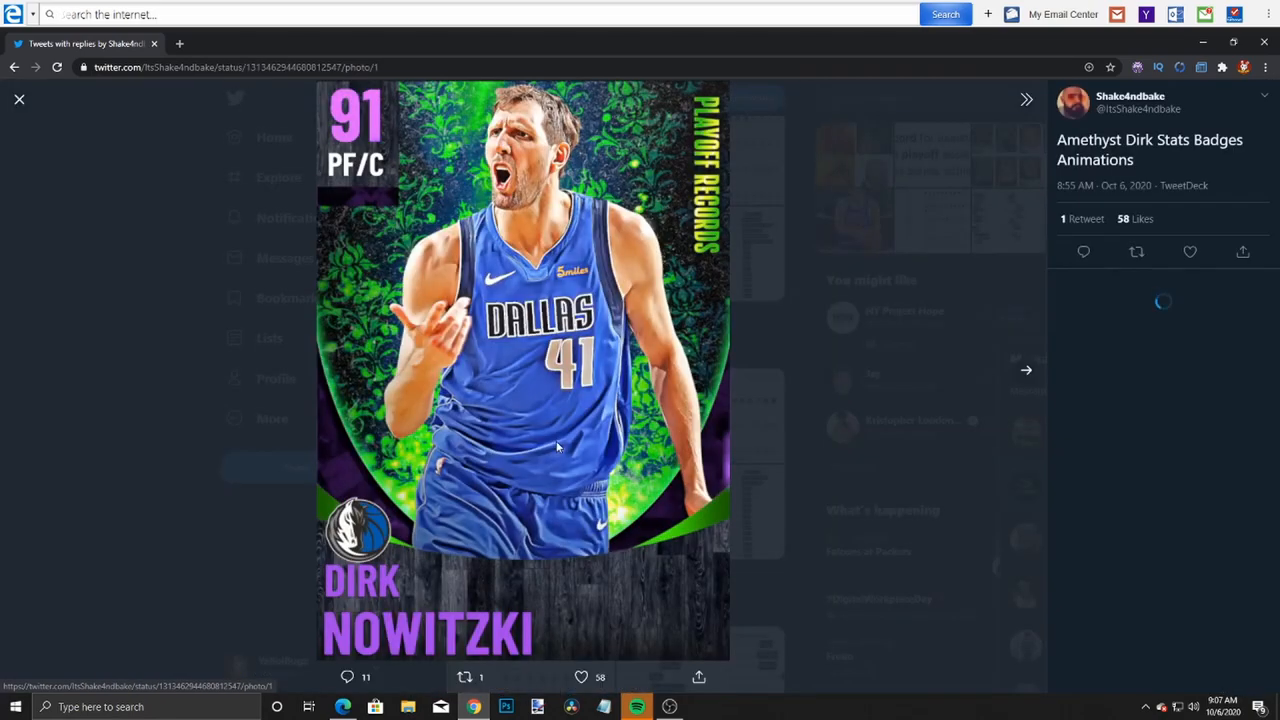
{"action": "left_click", "coordinate": [1026, 370]}
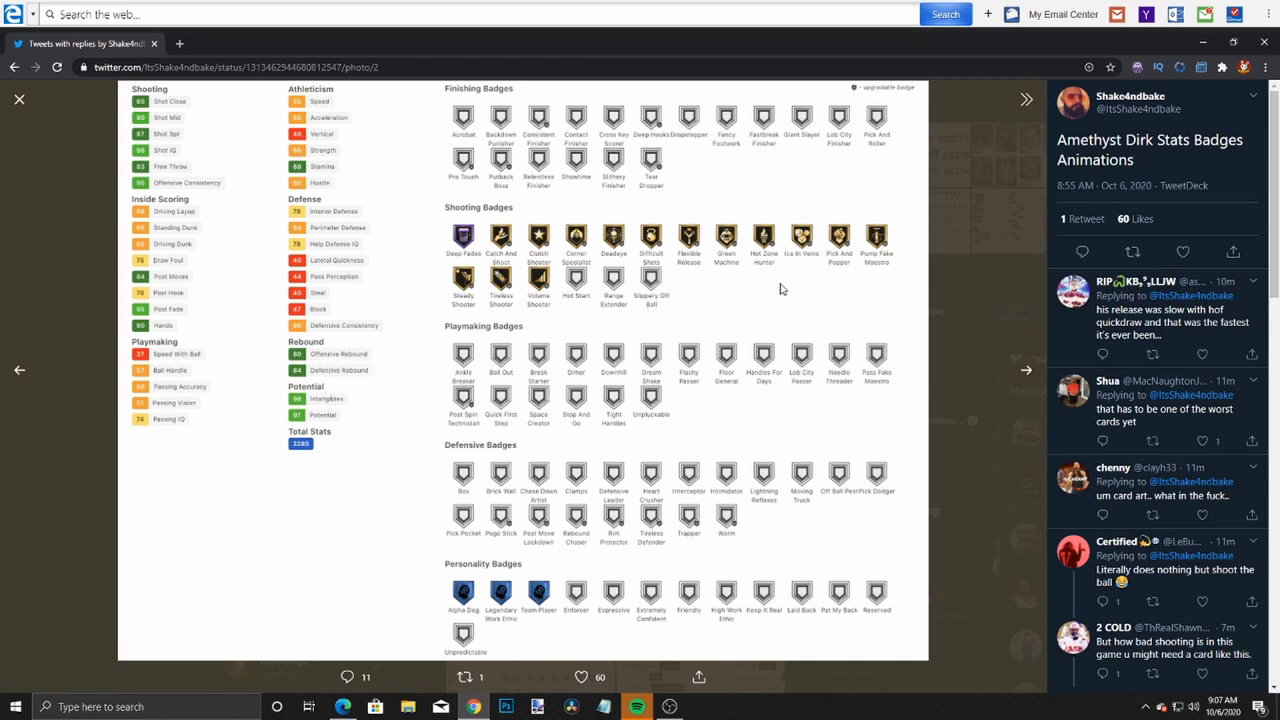
{"action": "mouse_move", "coordinate": [924, 310]}
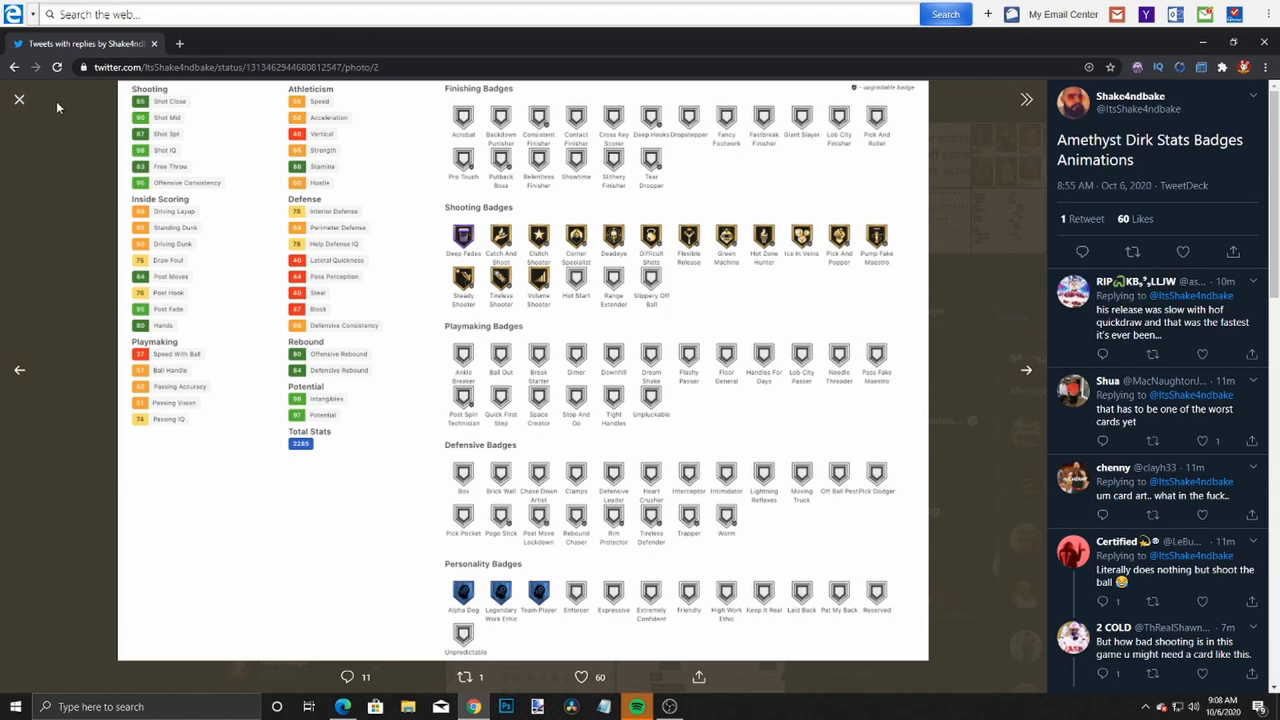
{"action": "mouse_move", "coordinate": [18, 100]}
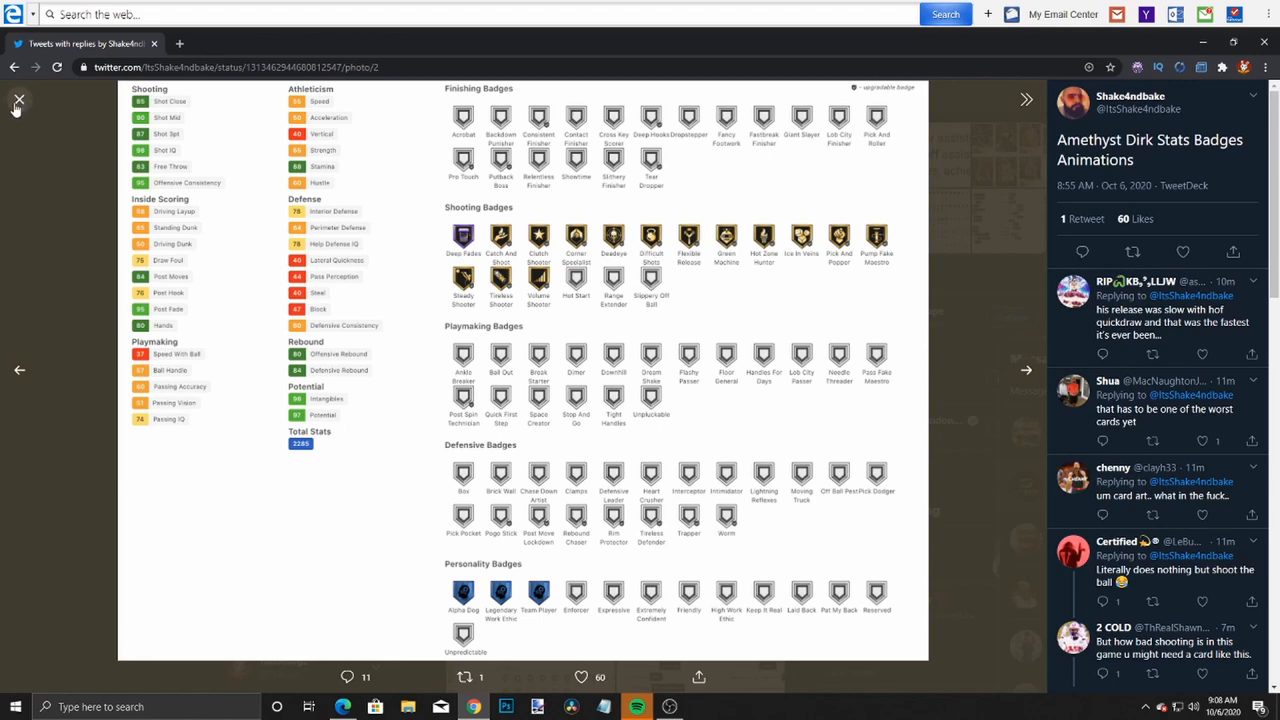
{"action": "left_click", "coordinate": [18, 100]}
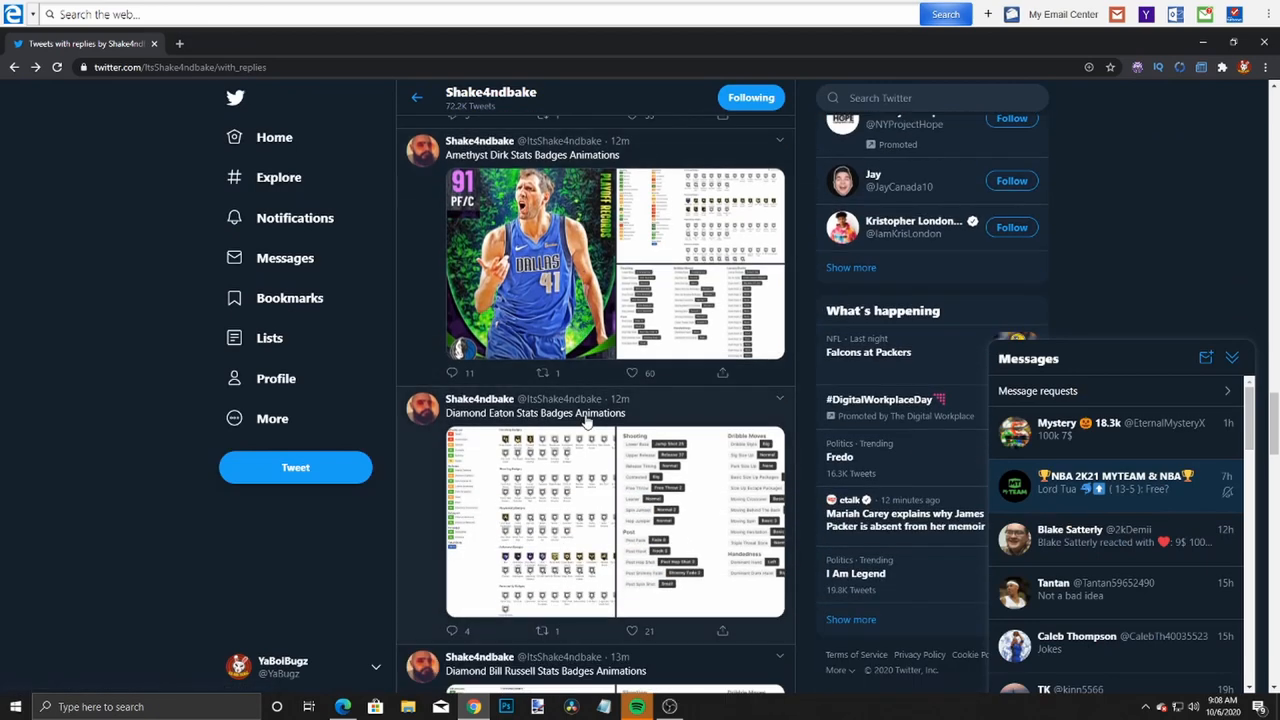
{"action": "scroll", "scroll_direction": "down", "scroll_amount": 3}
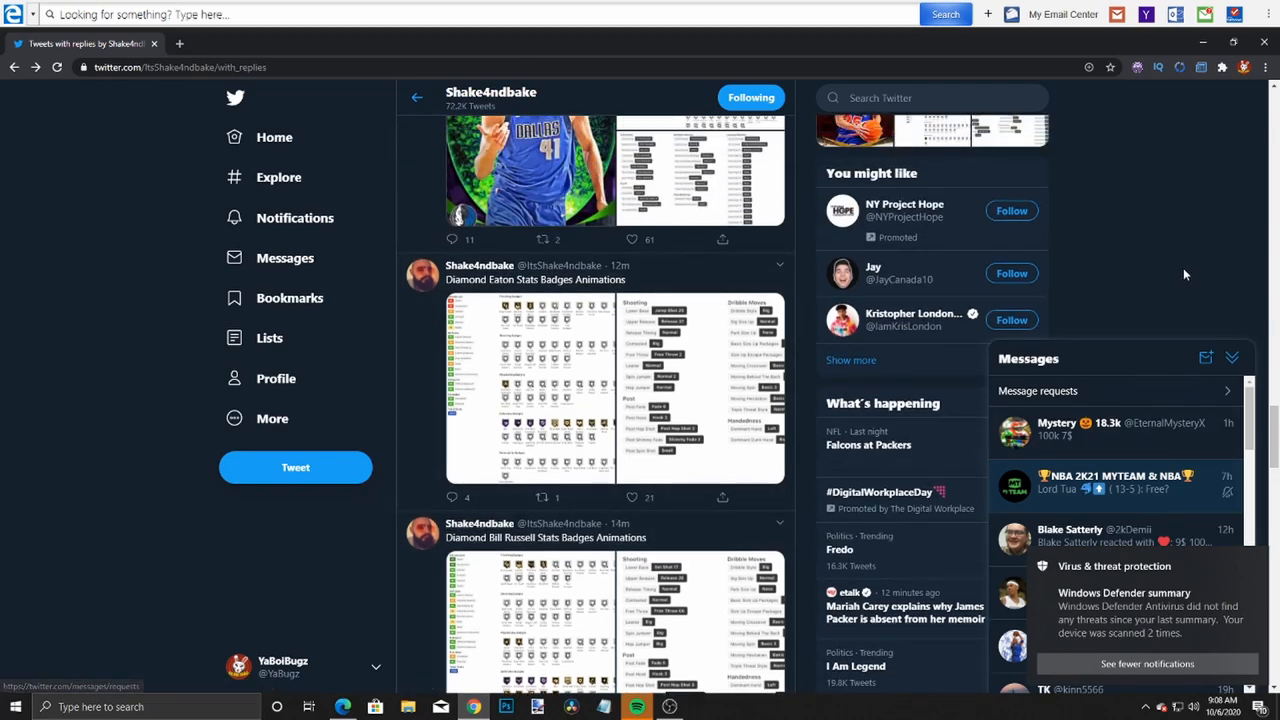
{"action": "mouse_move", "coordinate": [1162, 236]}
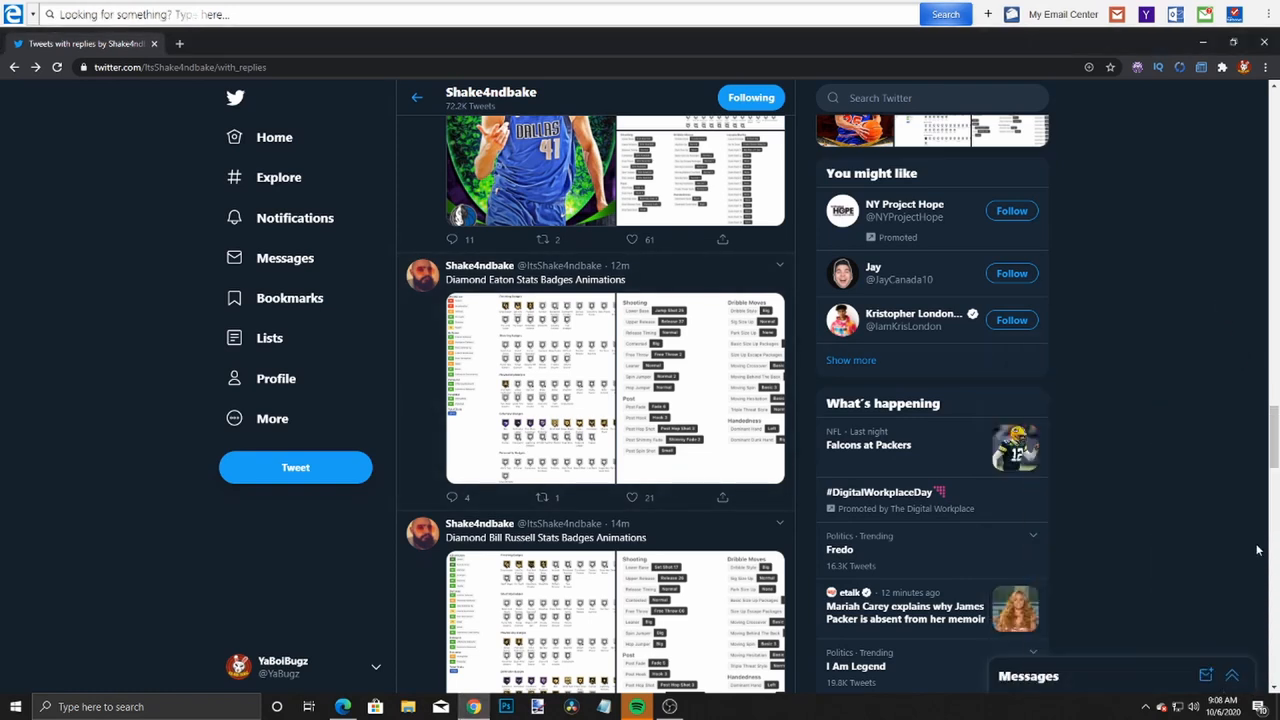
{"action": "mouse_move", "coordinate": [556, 444]}
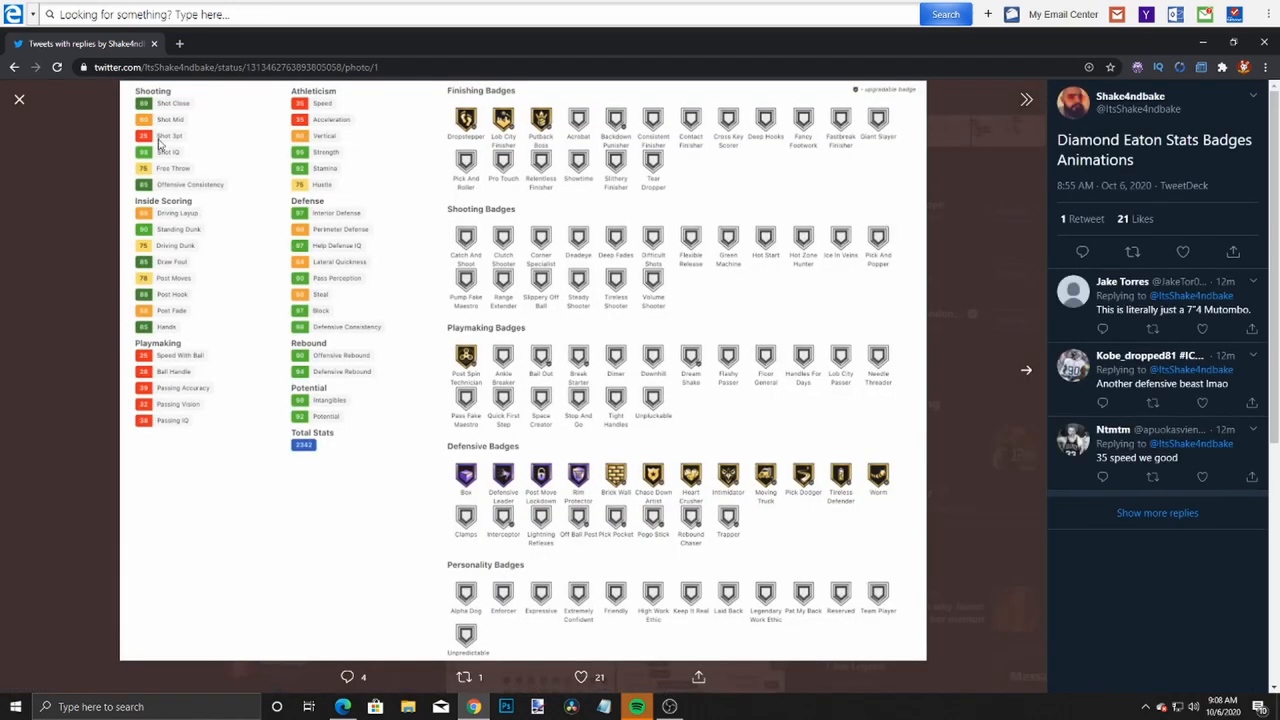
{"action": "mouse_move", "coordinate": [196, 292]}
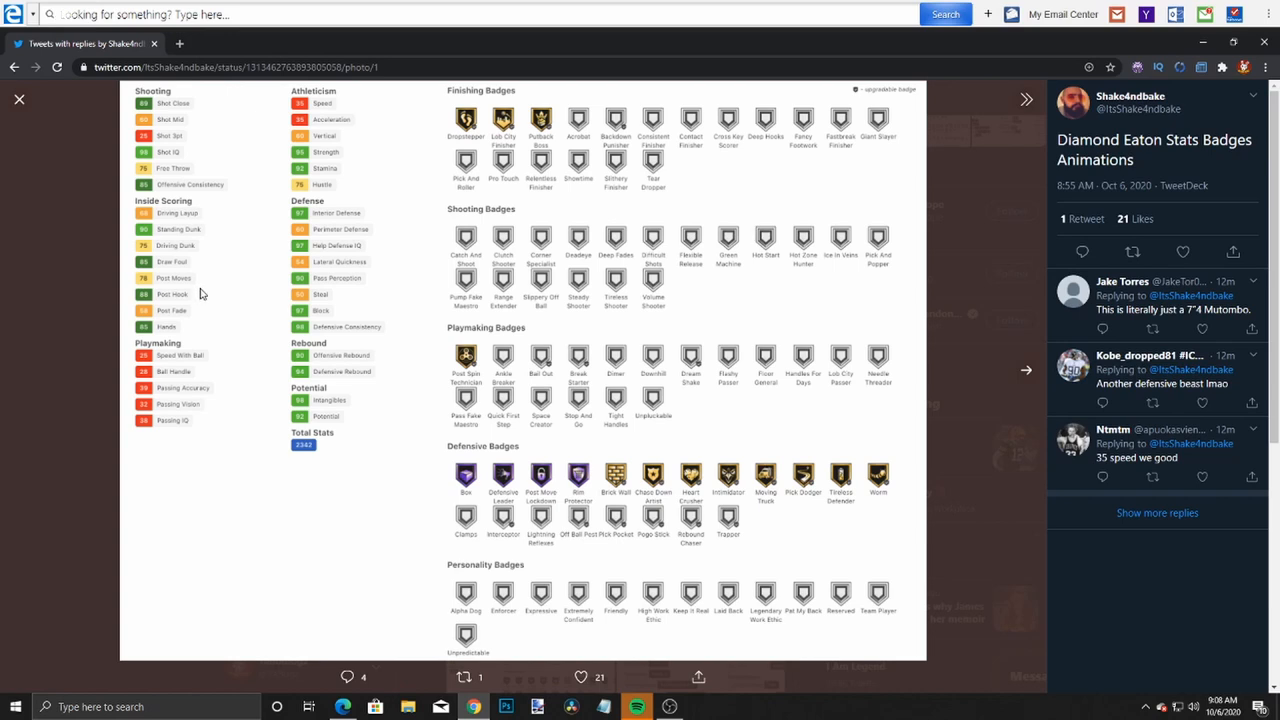
{"action": "mouse_move", "coordinate": [248, 312]}
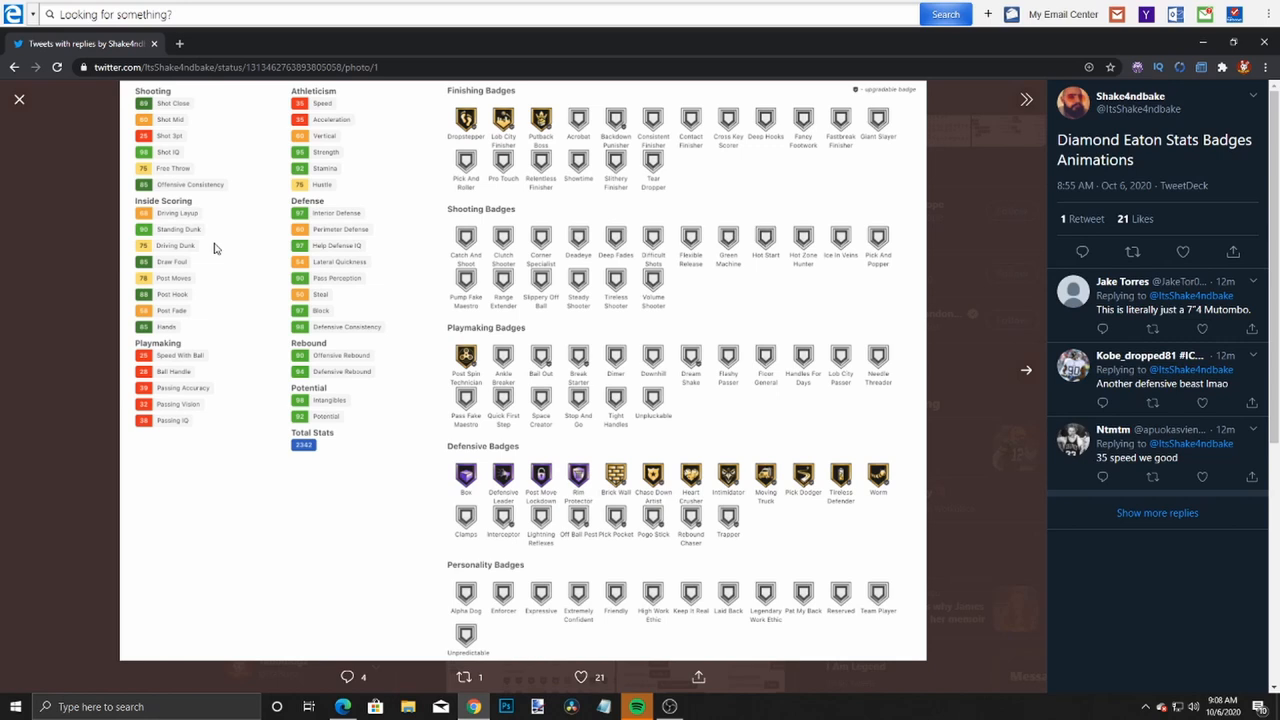
{"action": "type", "text": "What's the weather like today? Find out here..."}
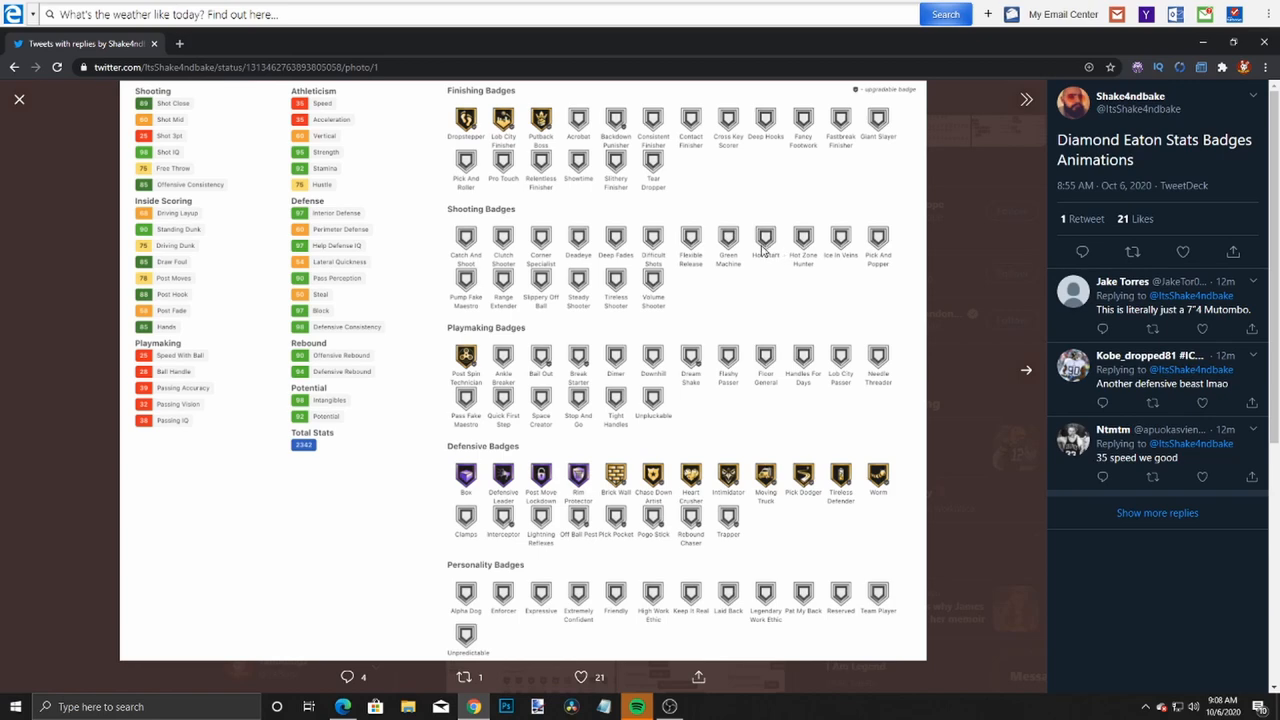
{"action": "left_click", "coordinate": [18, 100]}
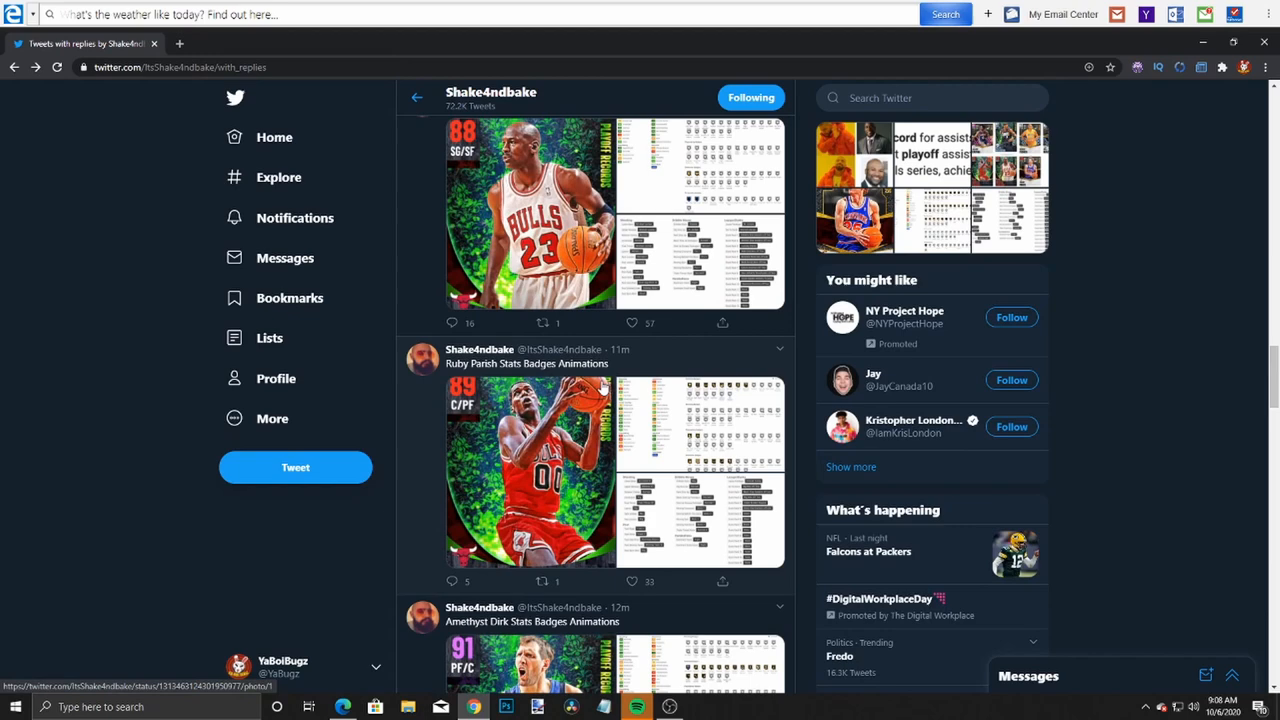
{"action": "left_click", "coordinate": [530, 470]}
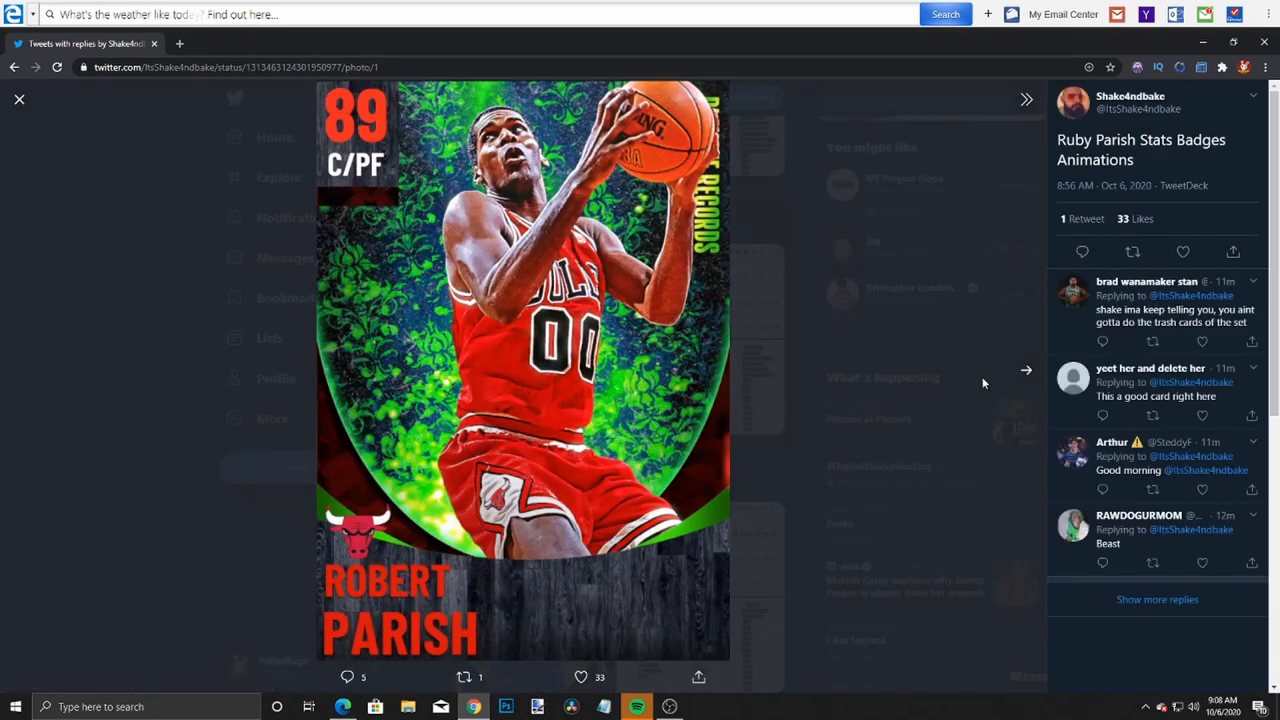
{"action": "left_click", "coordinate": [1024, 370]}
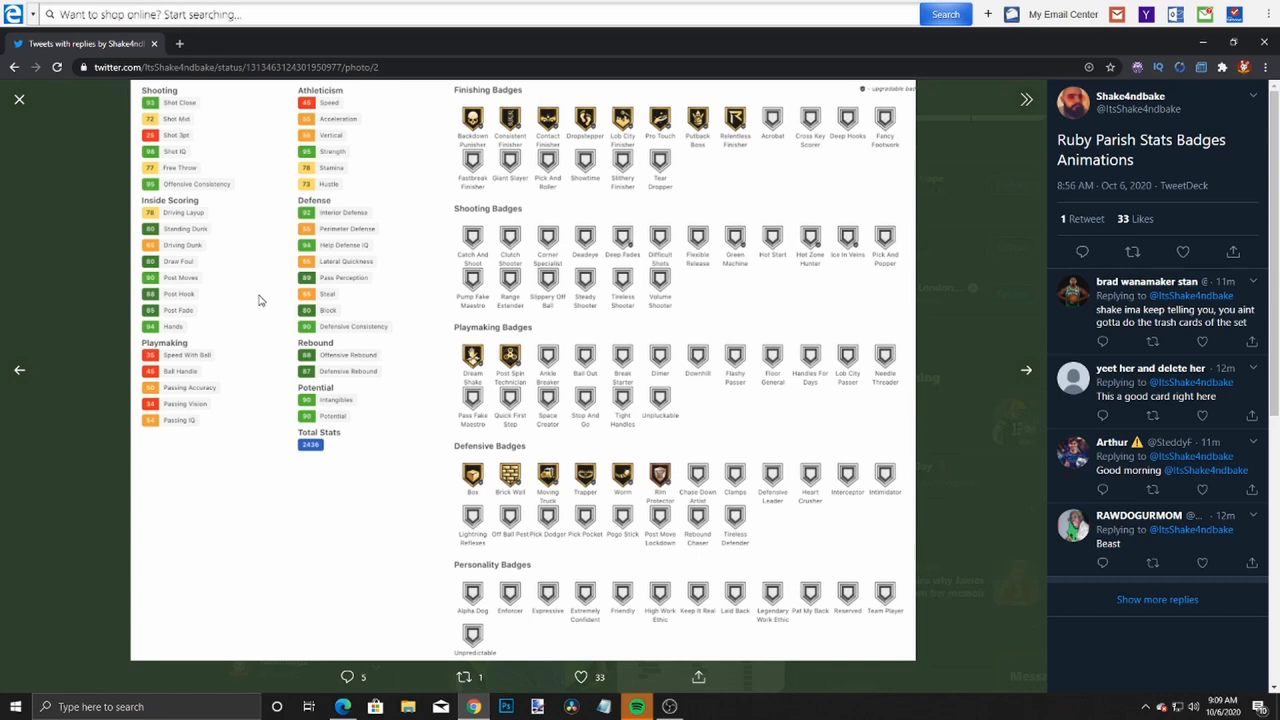
{"action": "mouse_move", "coordinate": [942, 204]}
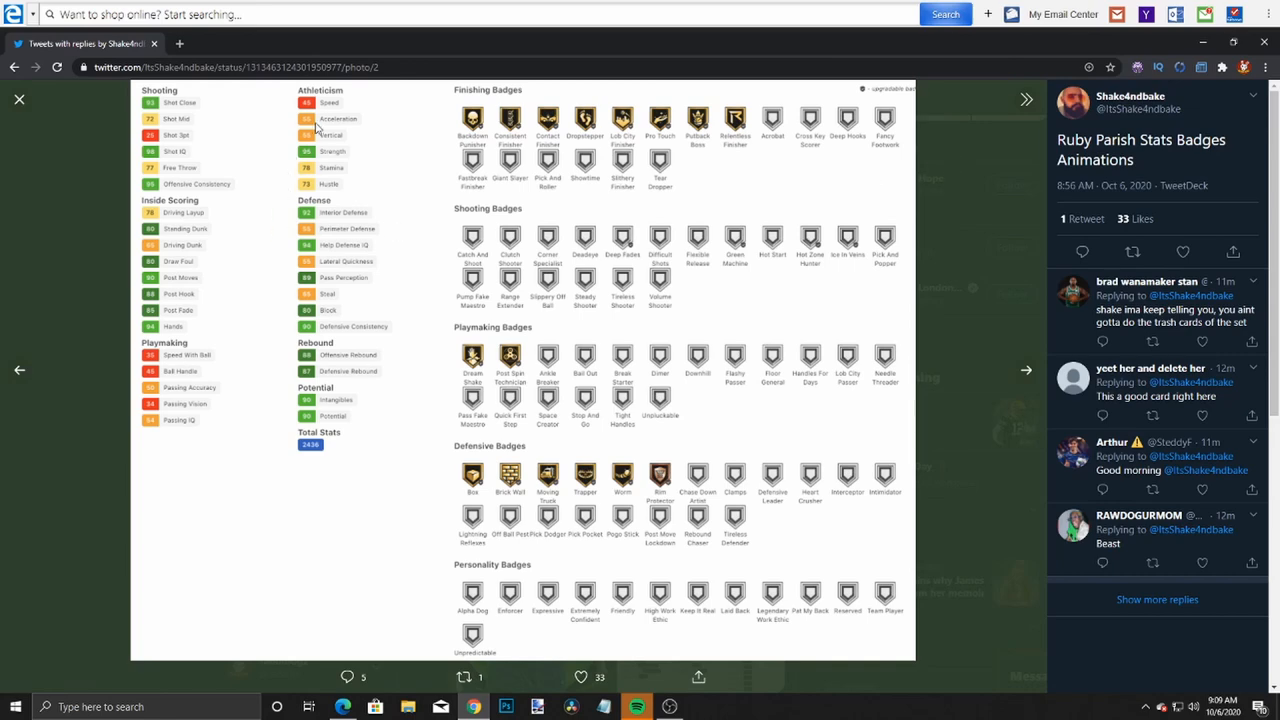
{"action": "left_click", "coordinate": [18, 98]}
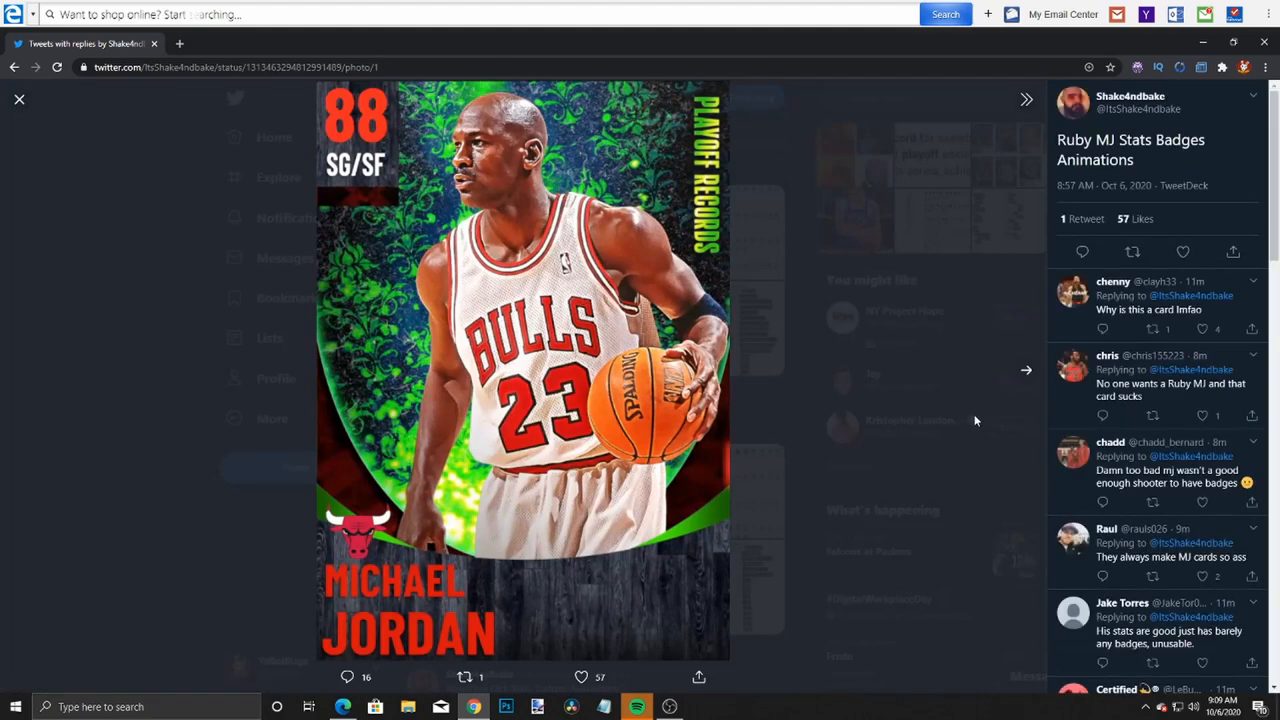
{"action": "left_click", "coordinate": [1026, 370]}
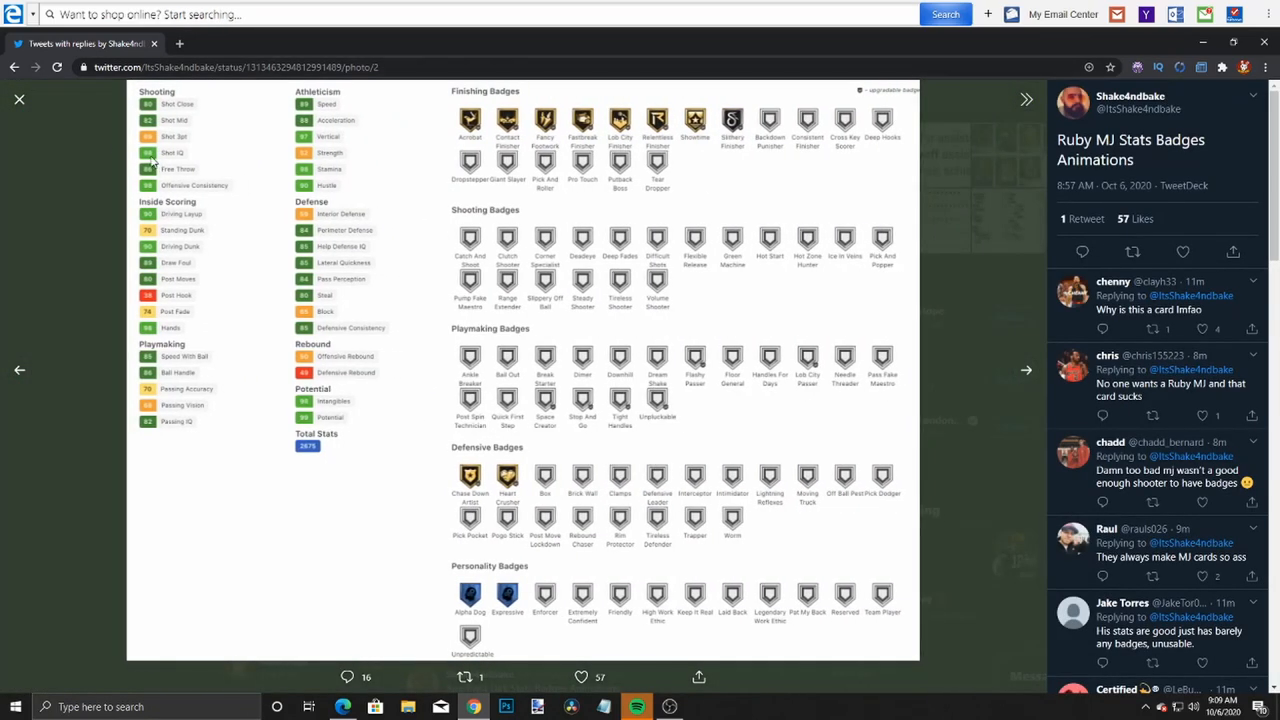
{"action": "mouse_move", "coordinate": [188, 230]}
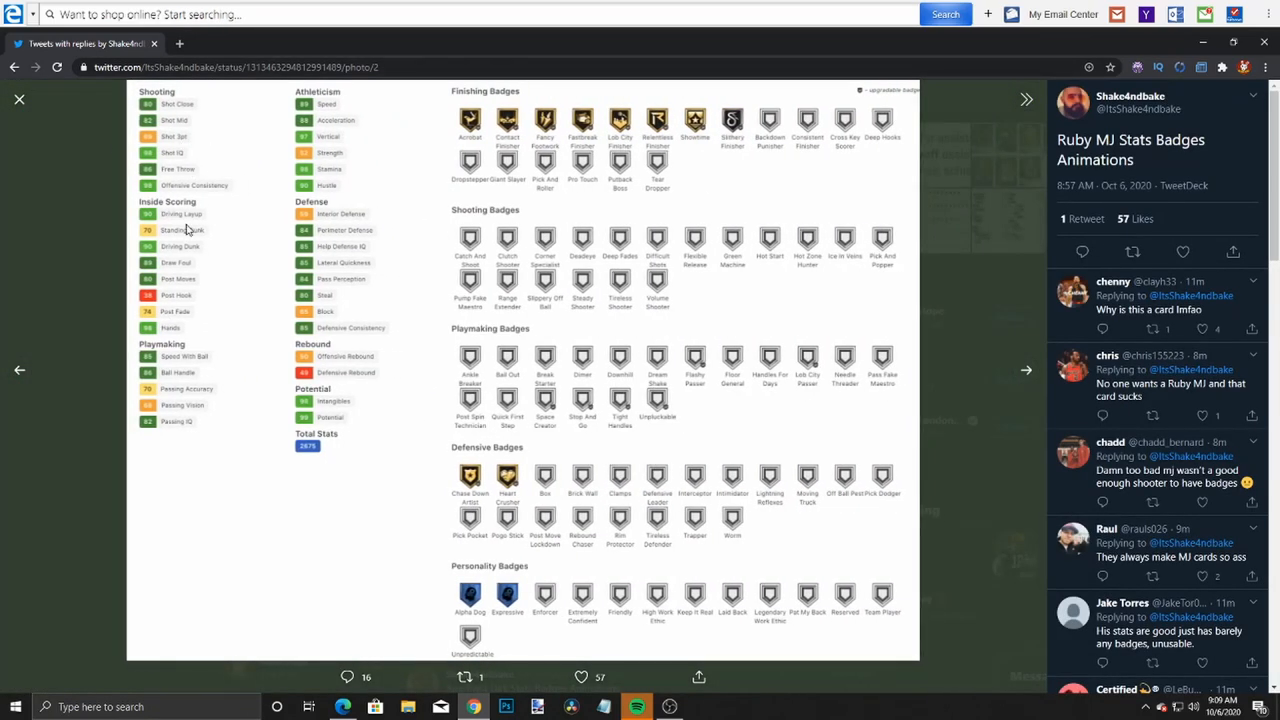
{"action": "mouse_move", "coordinate": [196, 408]}
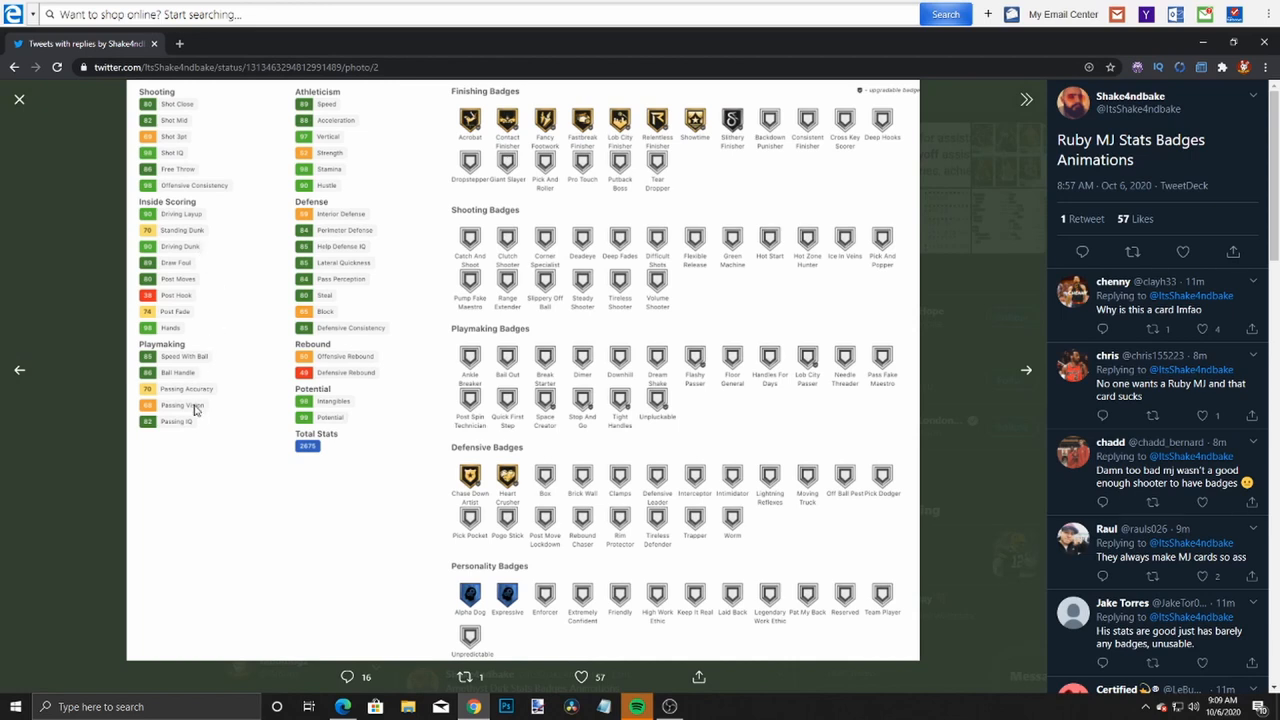
{"action": "mouse_move", "coordinate": [368, 238]}
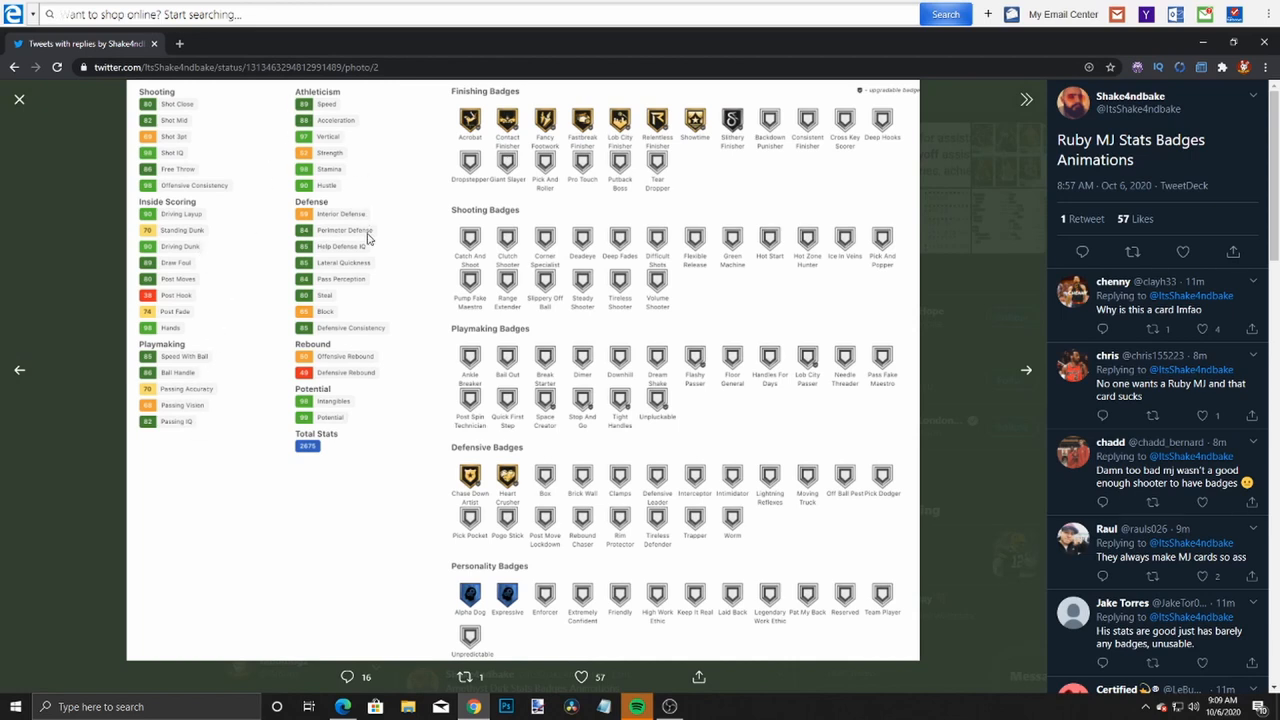
{"action": "mouse_move", "coordinate": [476, 496]}
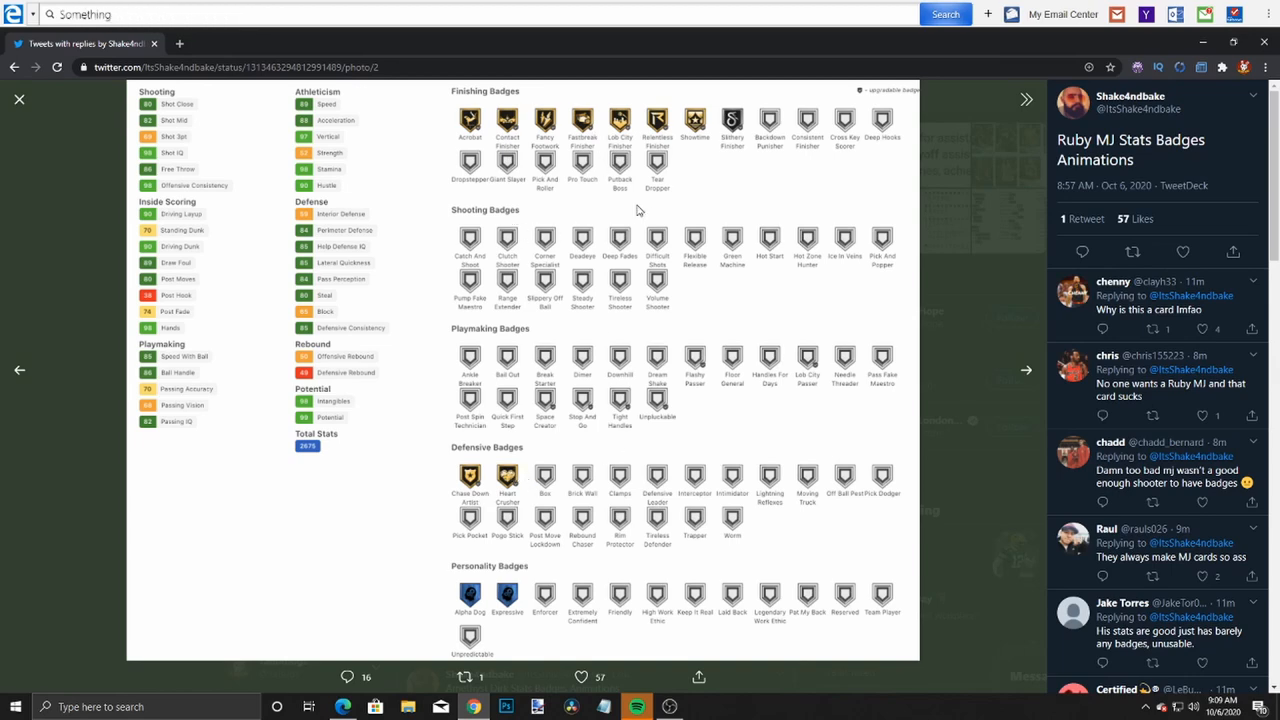
{"action": "left_click", "coordinate": [20, 98]}
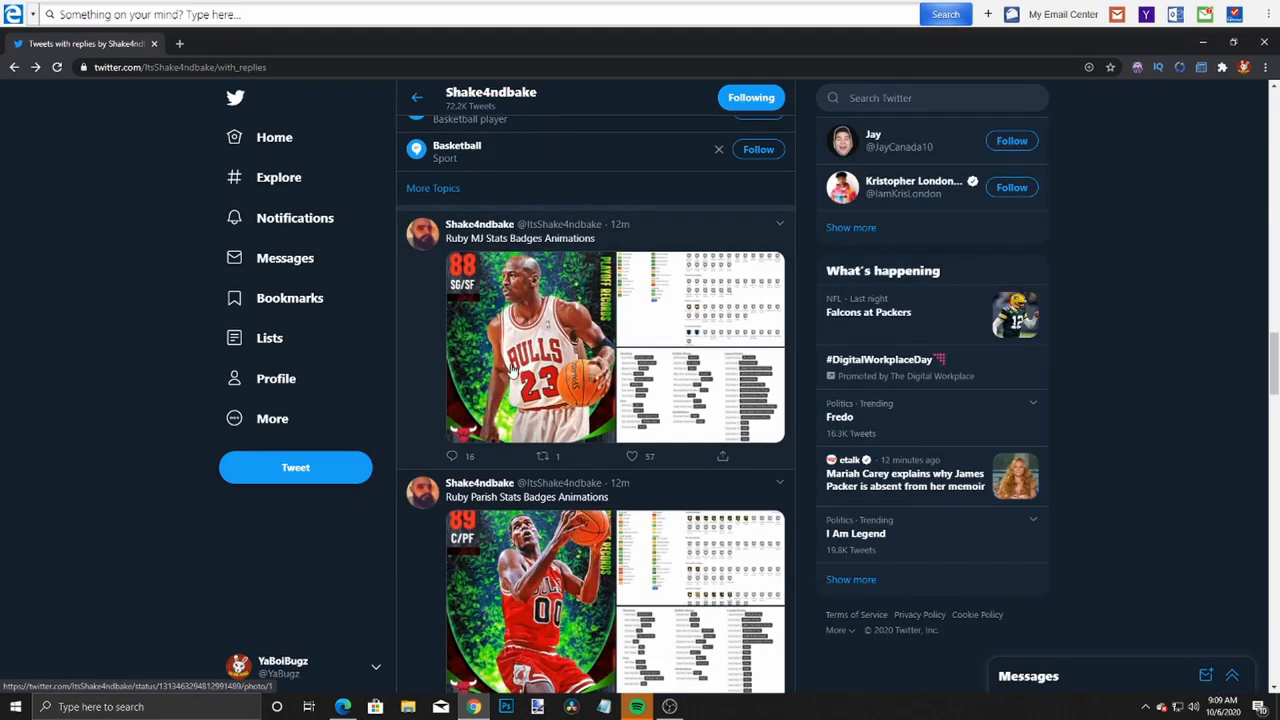
- Scroll down the feed toward the Diamond Fisher and Iverson stats sheet posts
{"action": "scroll", "scroll_direction": "down", "scroll_amount": 3}
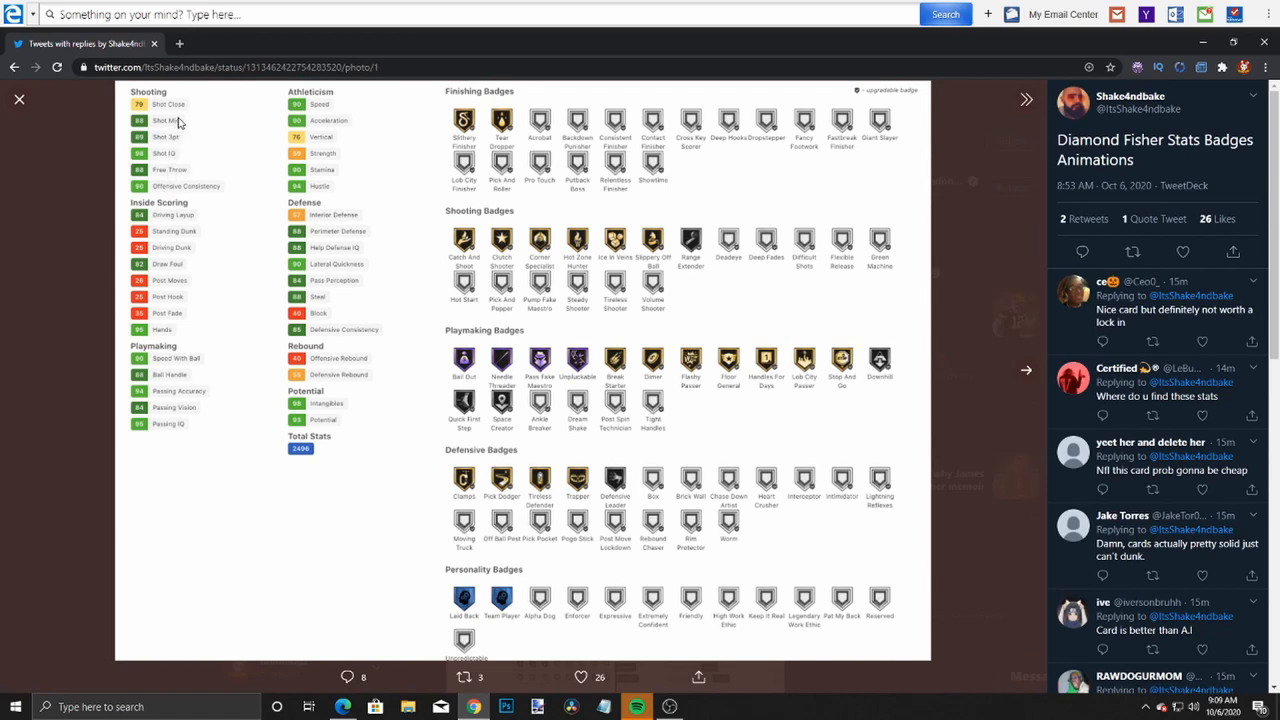
{"action": "mouse_move", "coordinate": [336, 176]}
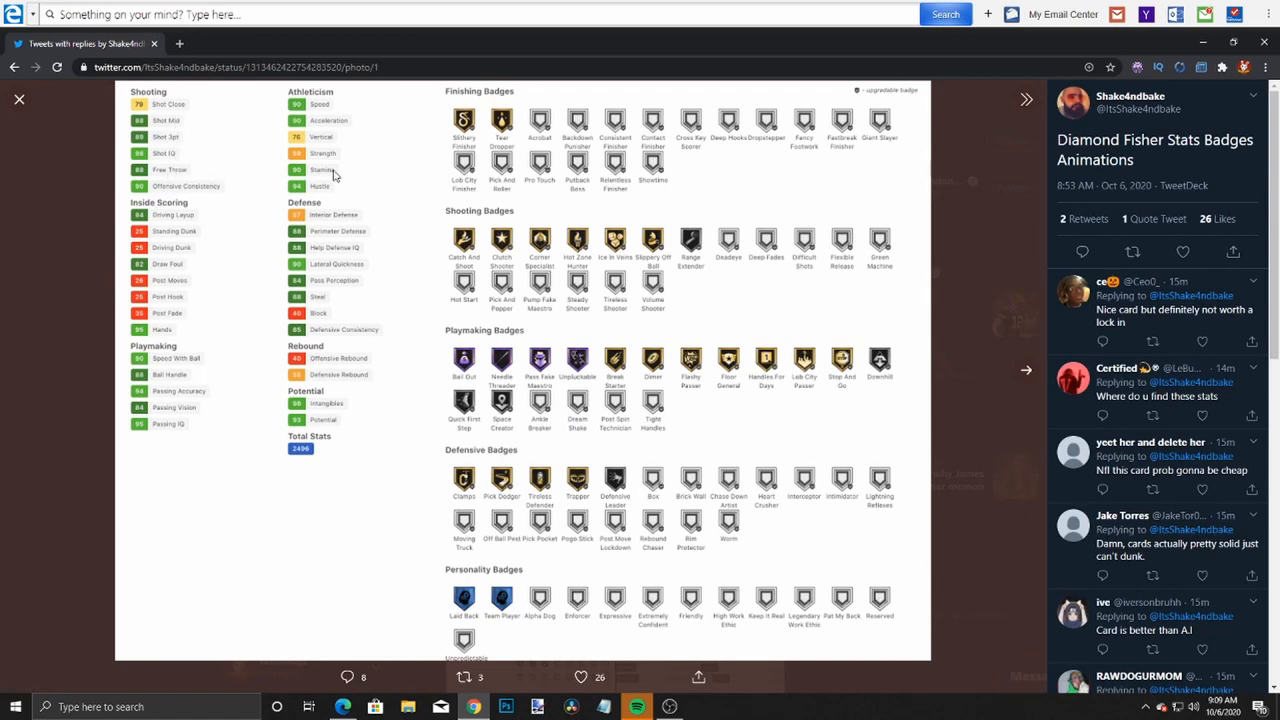
{"action": "mouse_move", "coordinate": [380, 292]}
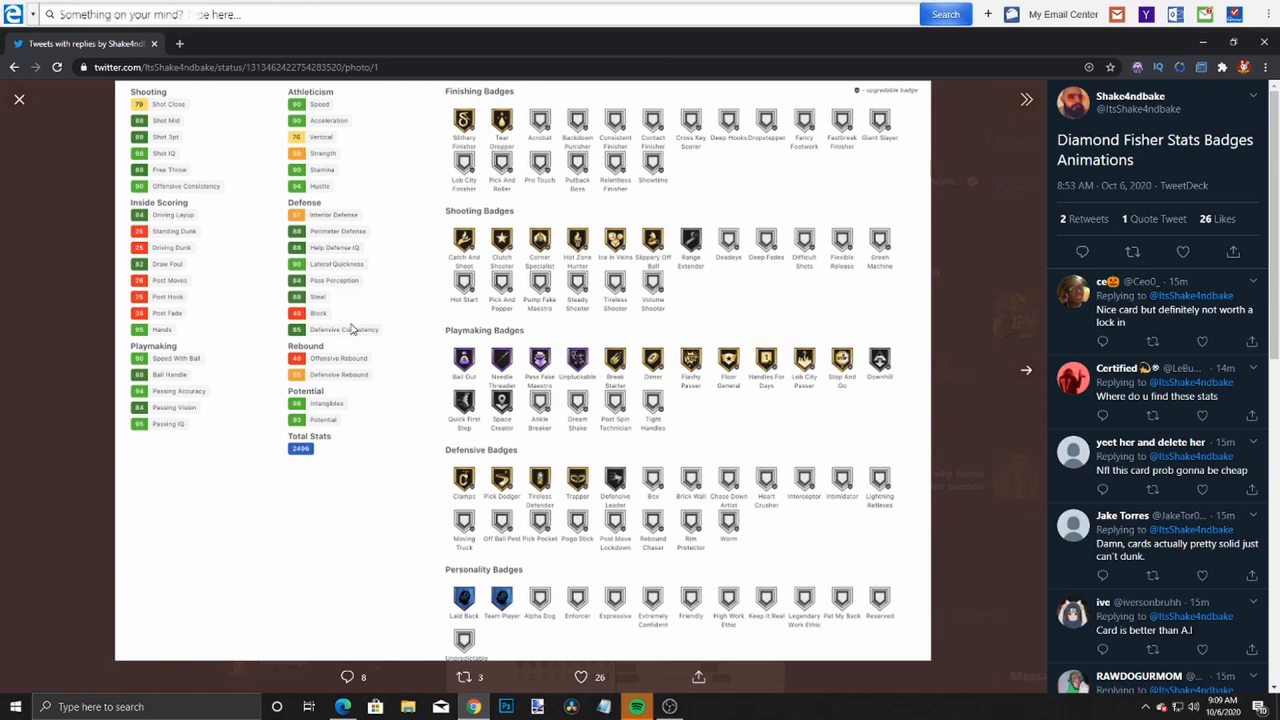
{"action": "mouse_move", "coordinate": [620, 302]}
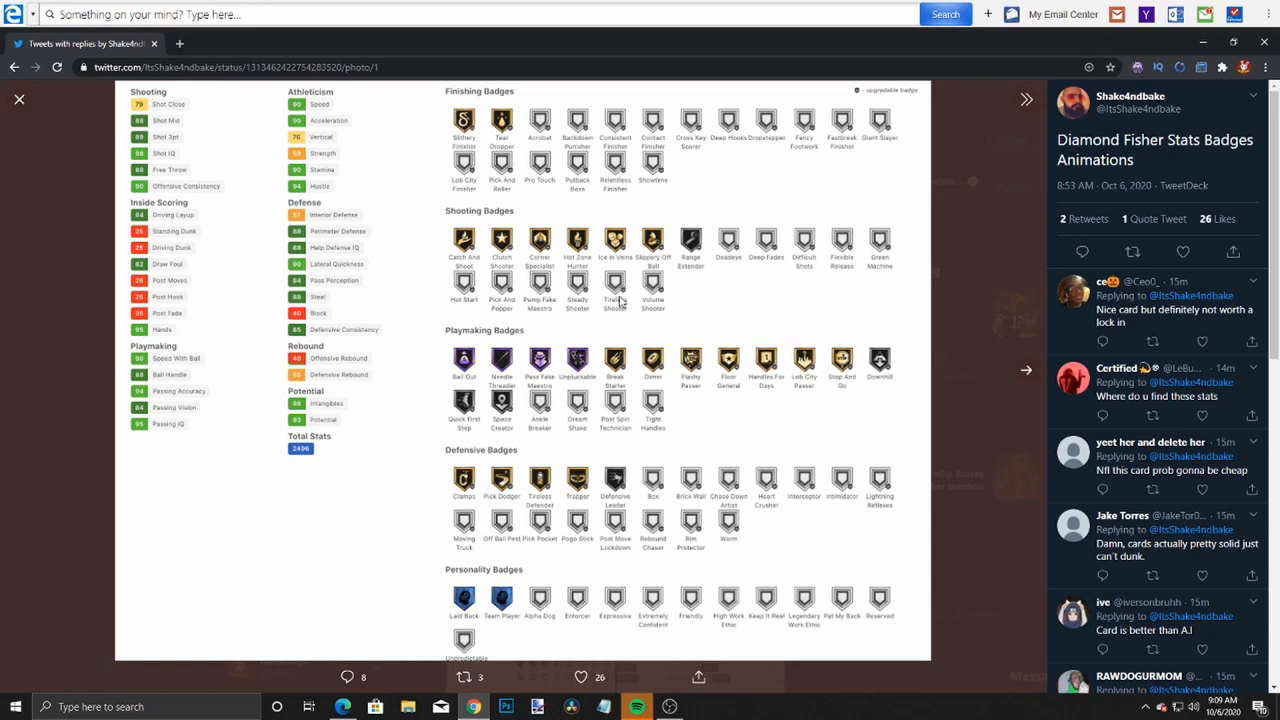
{"action": "mouse_move", "coordinate": [648, 428]}
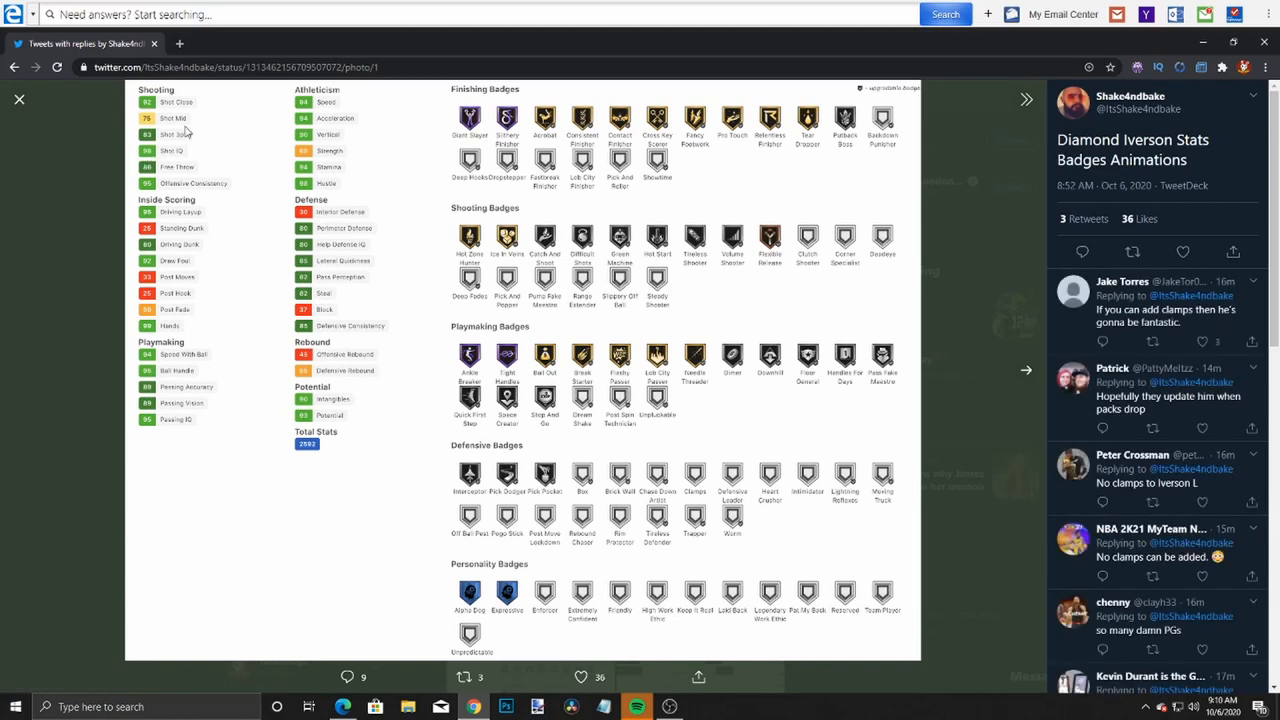
{"action": "mouse_move", "coordinate": [222, 216]}
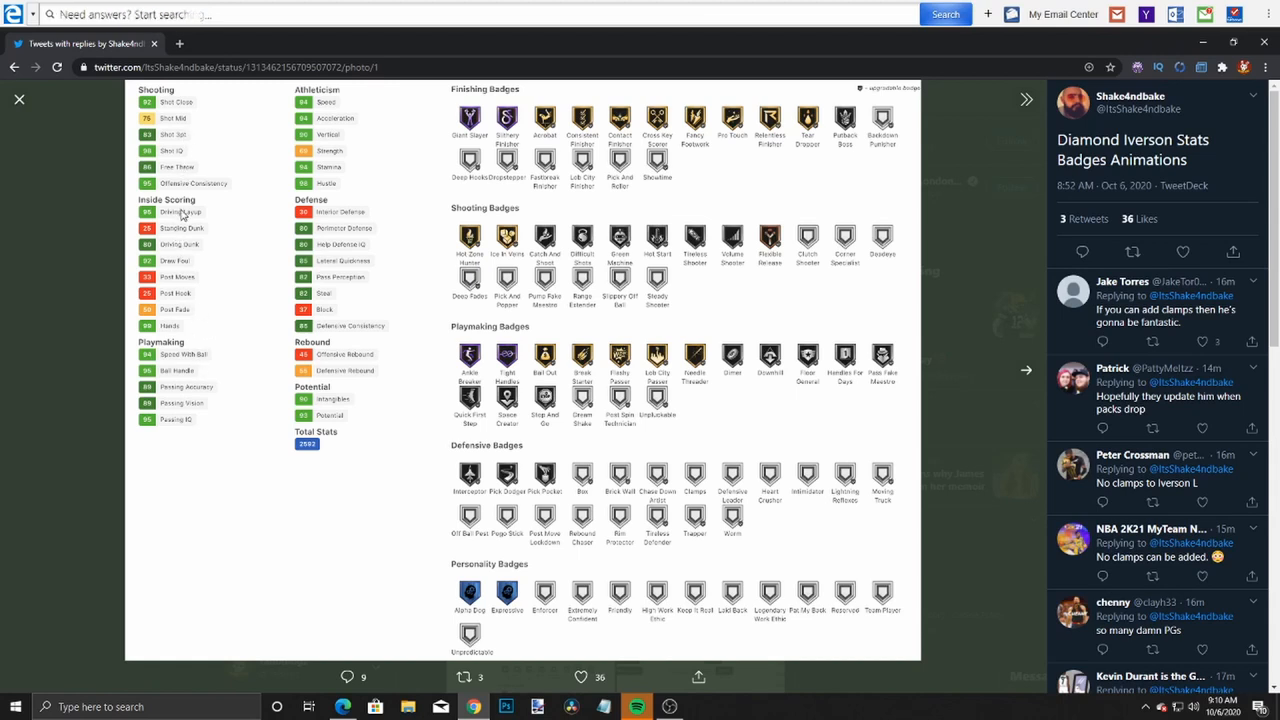
{"action": "mouse_move", "coordinate": [224, 262]}
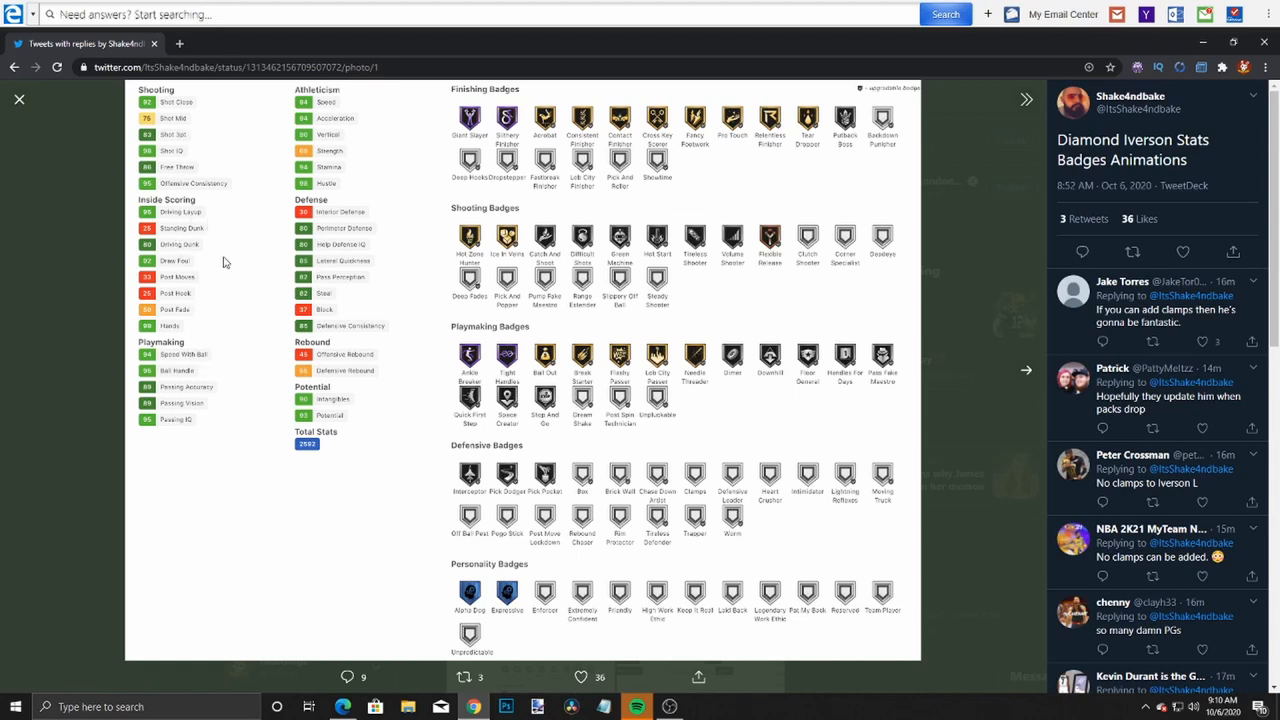
{"action": "mouse_move", "coordinate": [224, 376]}
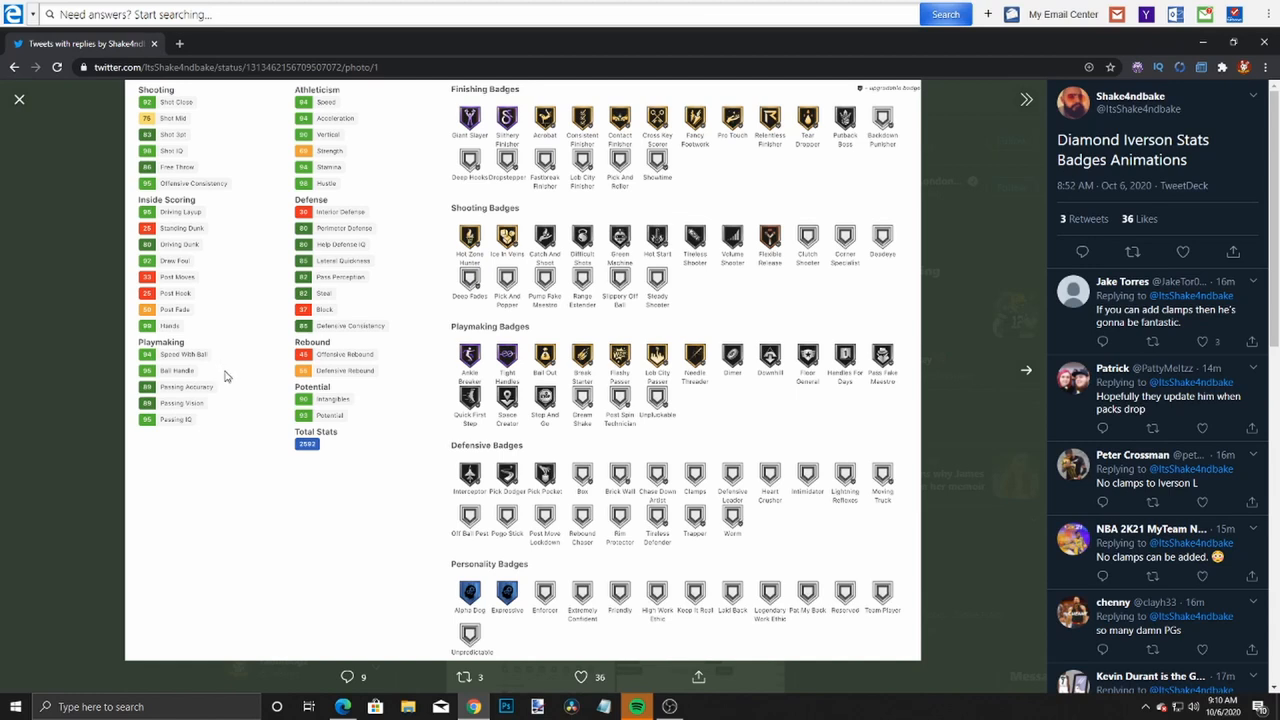
{"action": "mouse_move", "coordinate": [352, 378]}
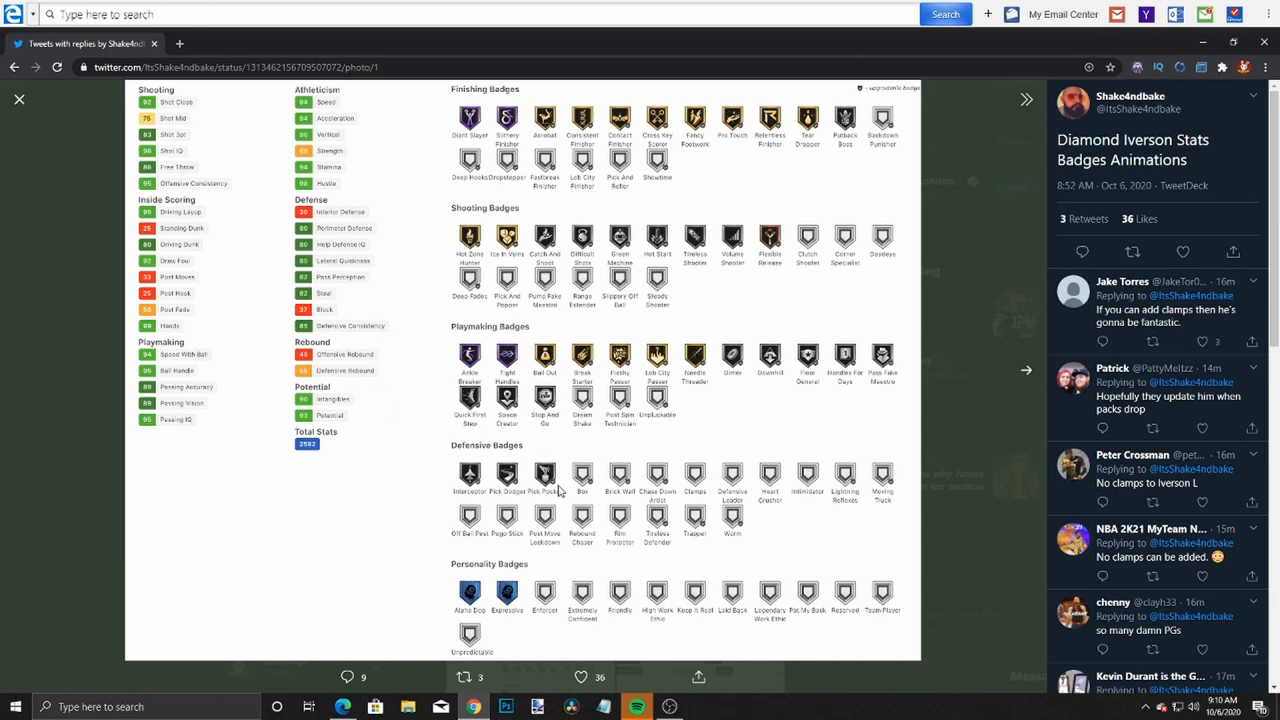
{"action": "mouse_move", "coordinate": [710, 262]}
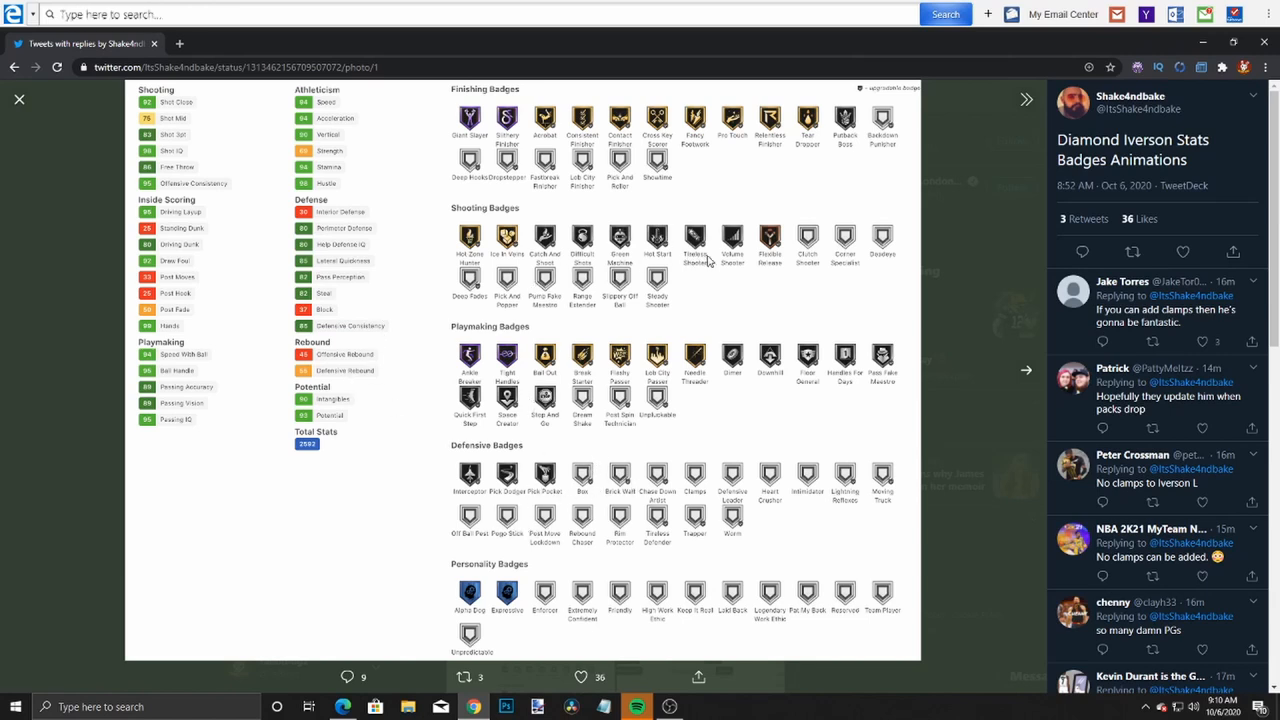
{"action": "mouse_move", "coordinate": [548, 340]}
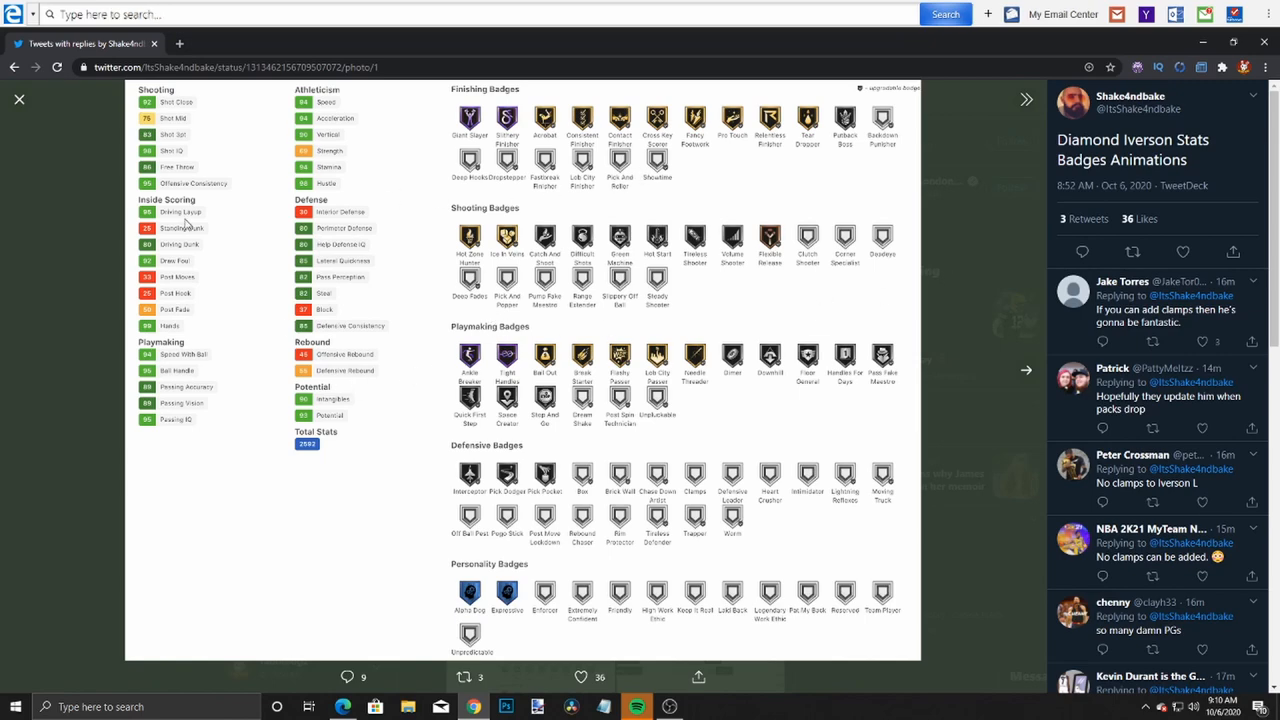
- Advance the photo viewer from the Diamond Iverson sheet to the PD Doc J sheet
{"action": "left_click", "coordinate": [18, 100]}
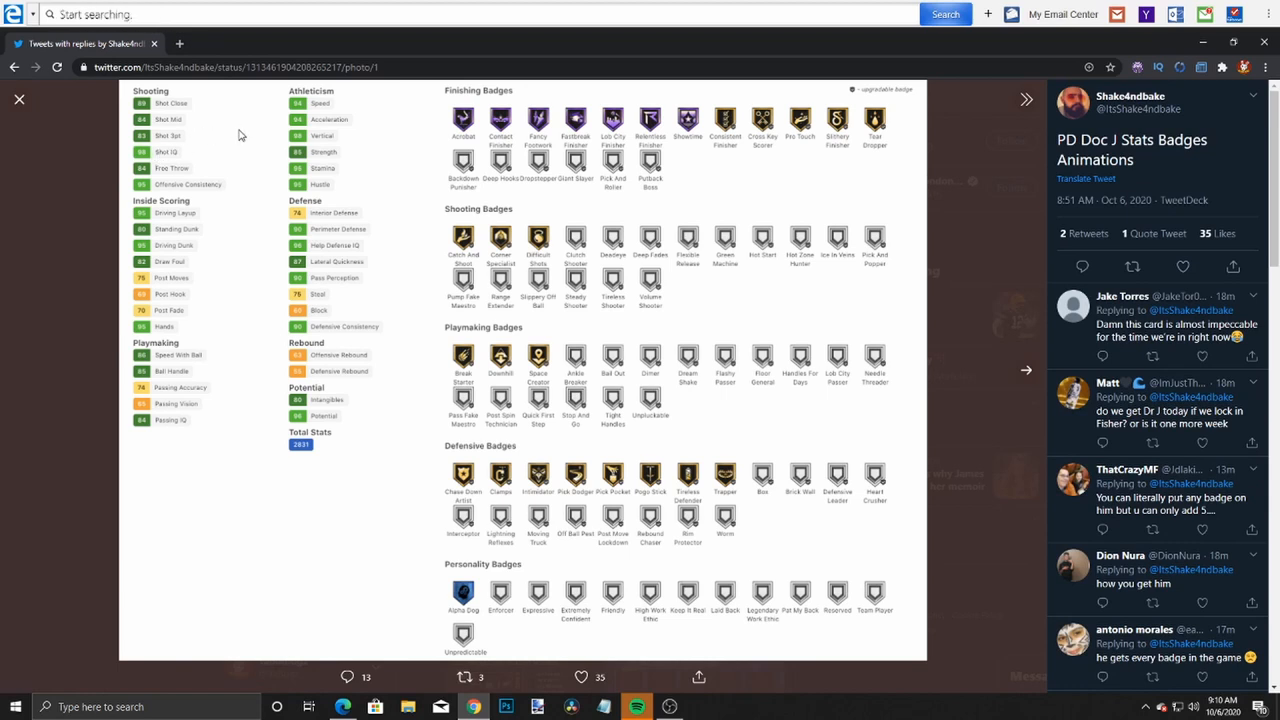
{"action": "mouse_move", "coordinate": [240, 96]}
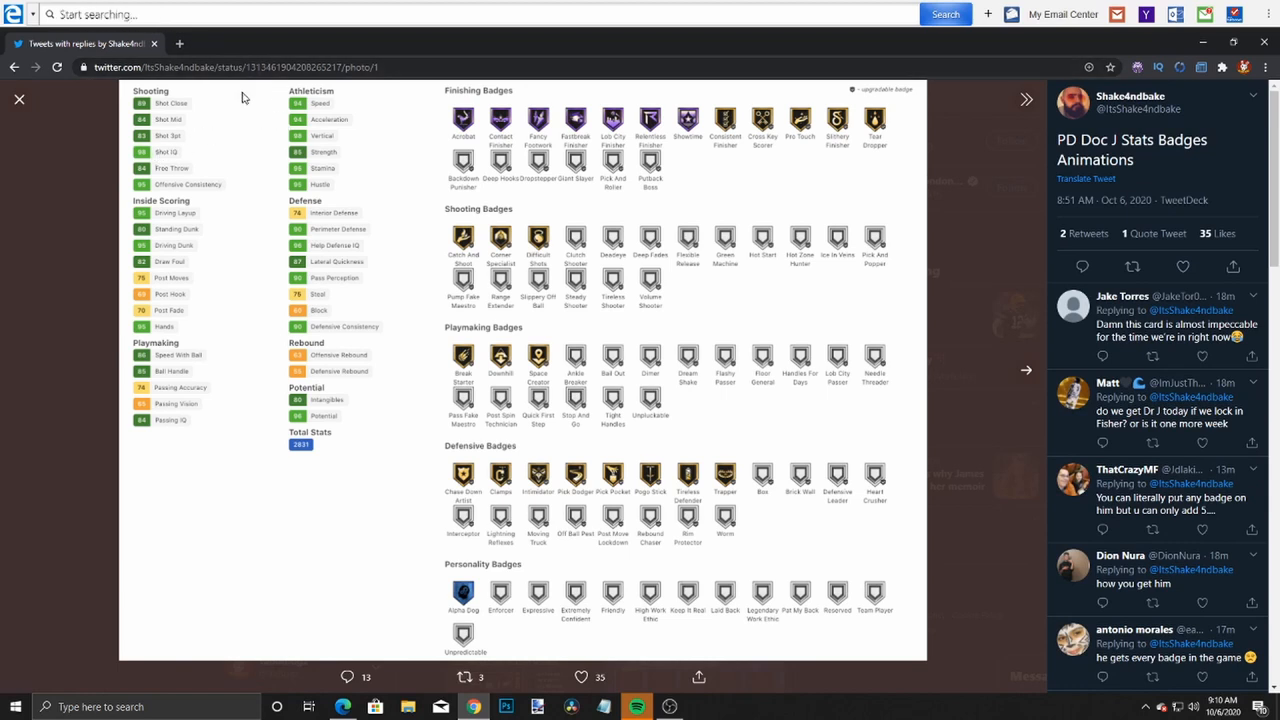
{"action": "mouse_move", "coordinate": [100, 180]}
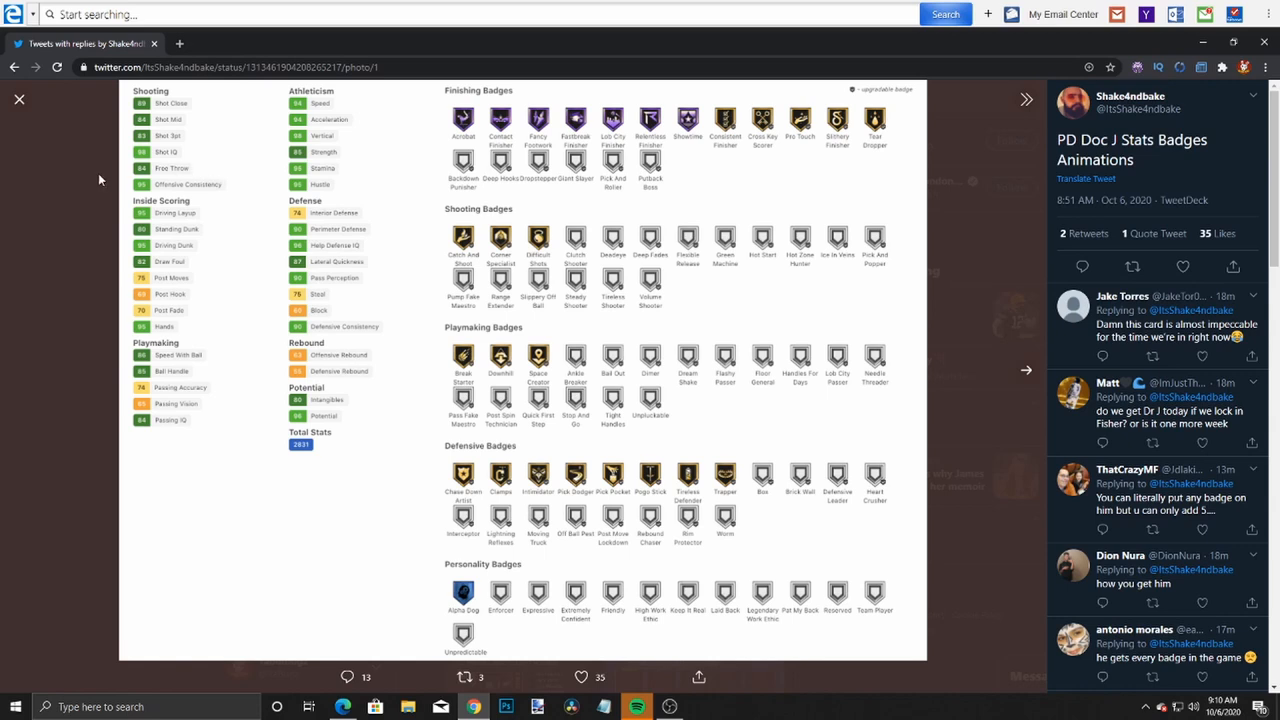
{"action": "mouse_move", "coordinate": [206, 118]}
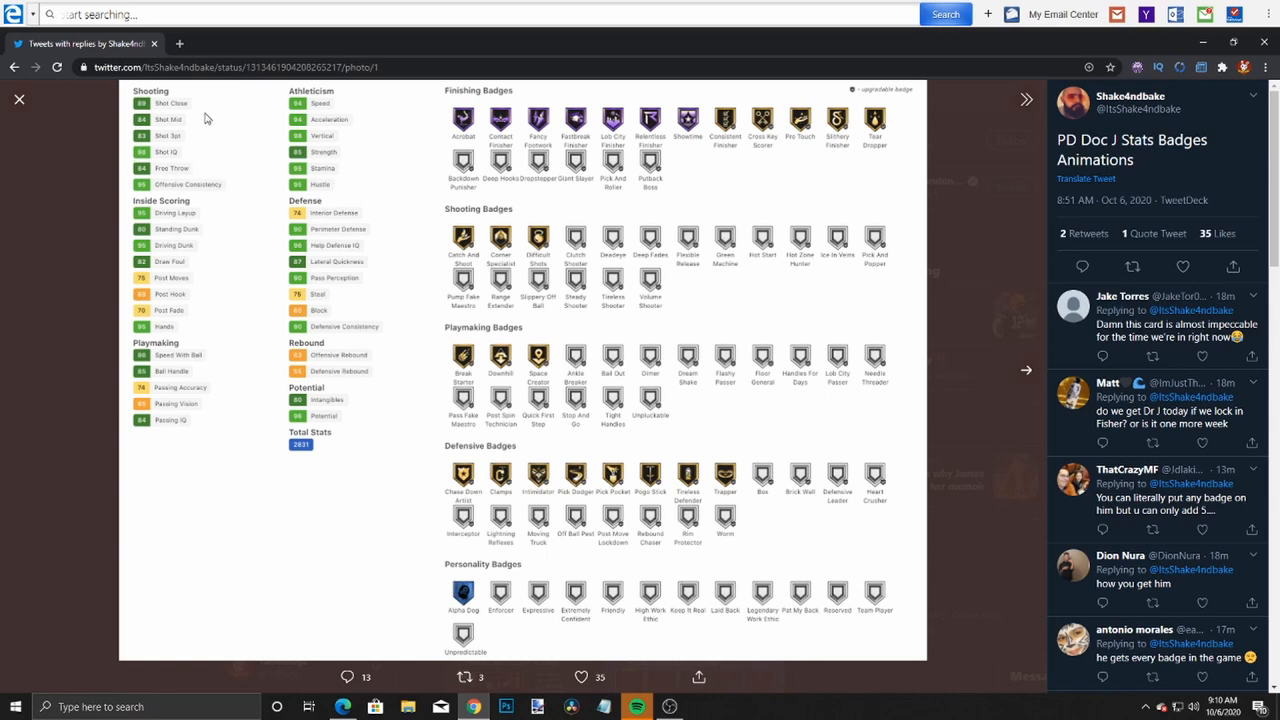
{"action": "mouse_move", "coordinate": [196, 150]}
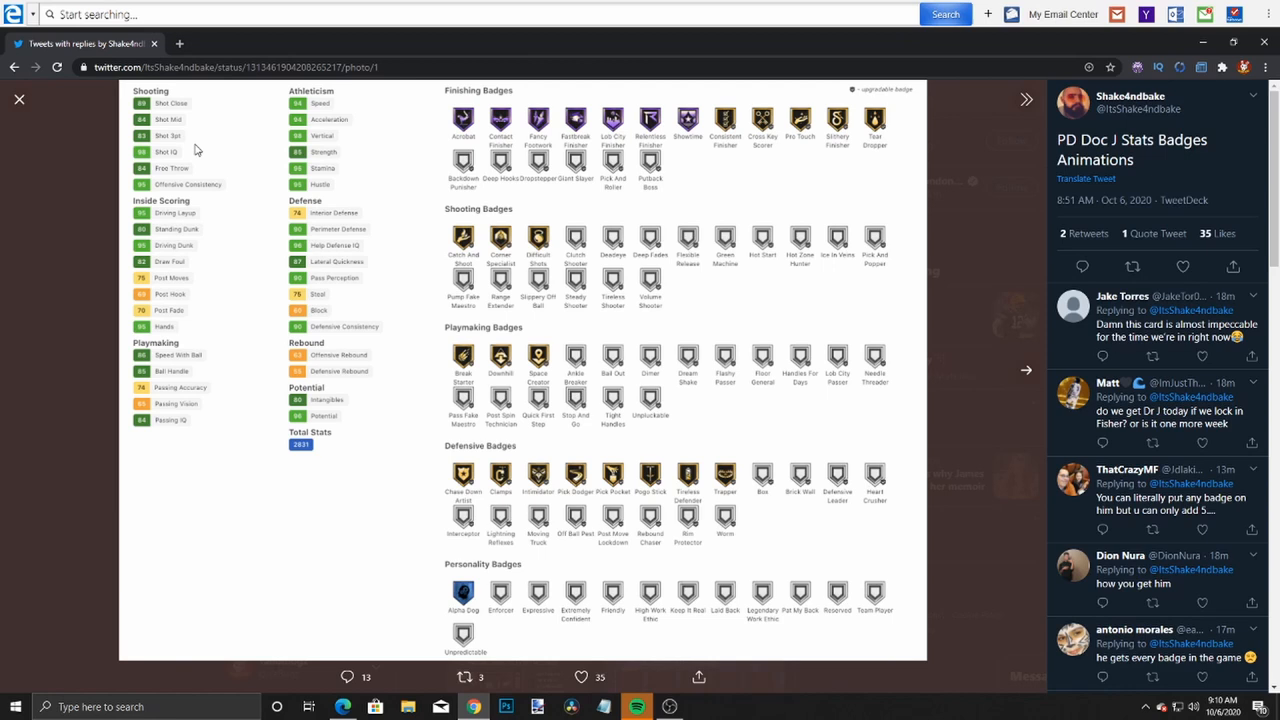
{"action": "mouse_move", "coordinate": [184, 158]}
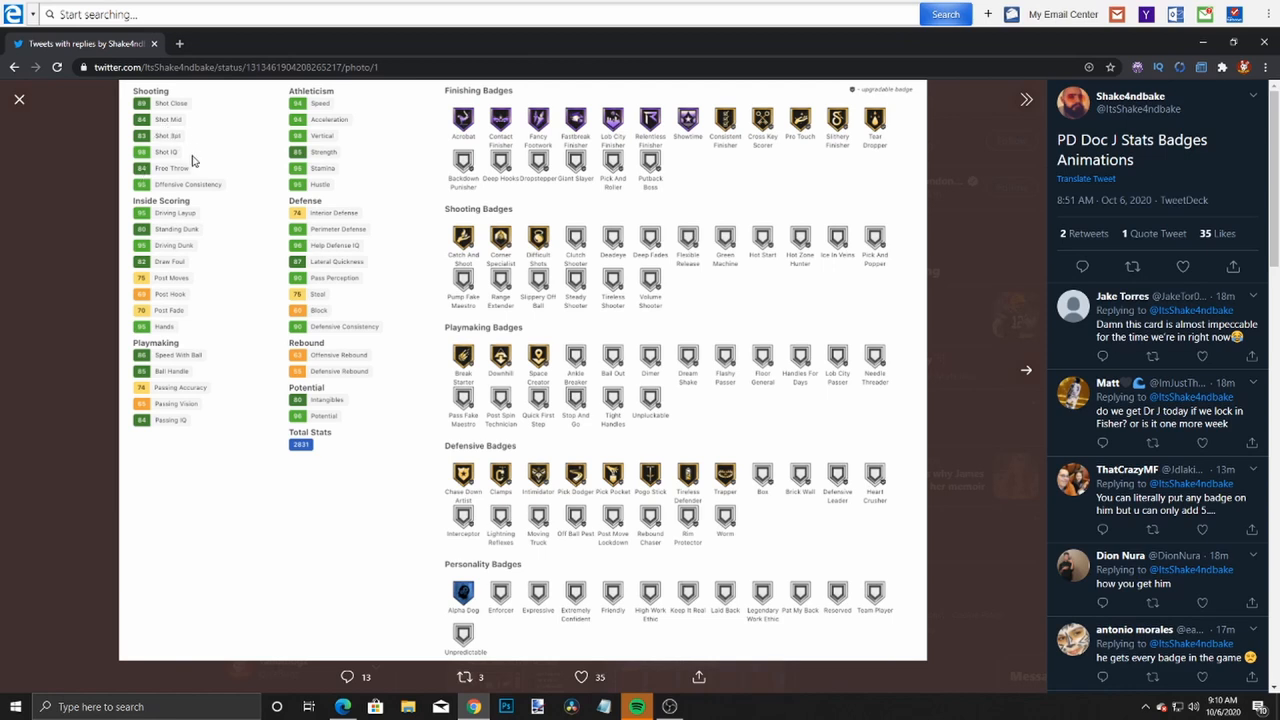
{"action": "mouse_move", "coordinate": [208, 240]}
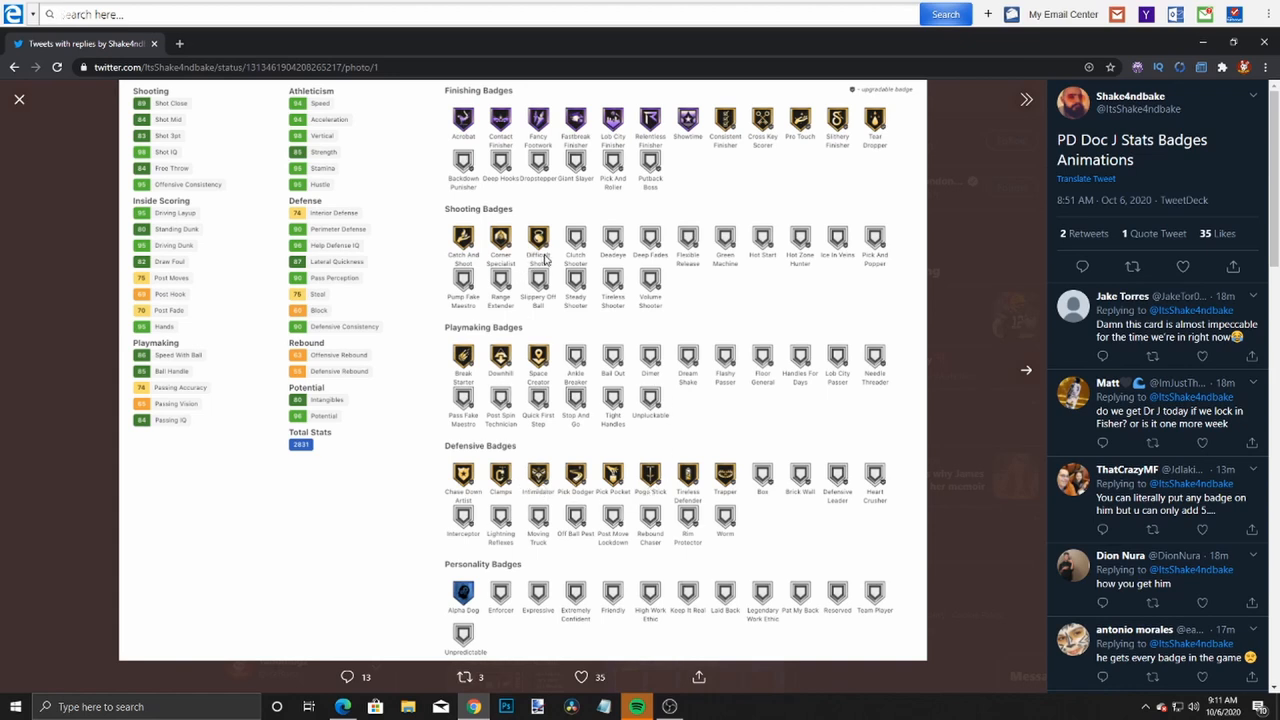
{"action": "mouse_move", "coordinate": [556, 284]}
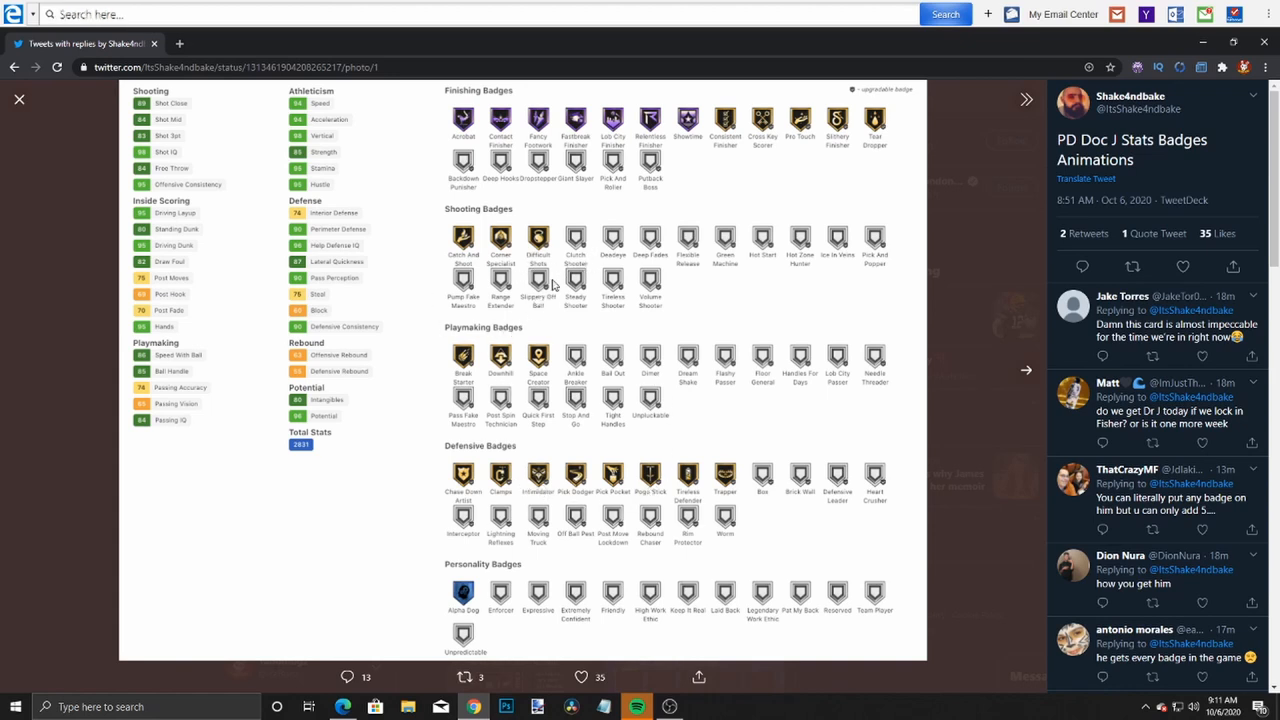
{"action": "mouse_move", "coordinate": [648, 320]}
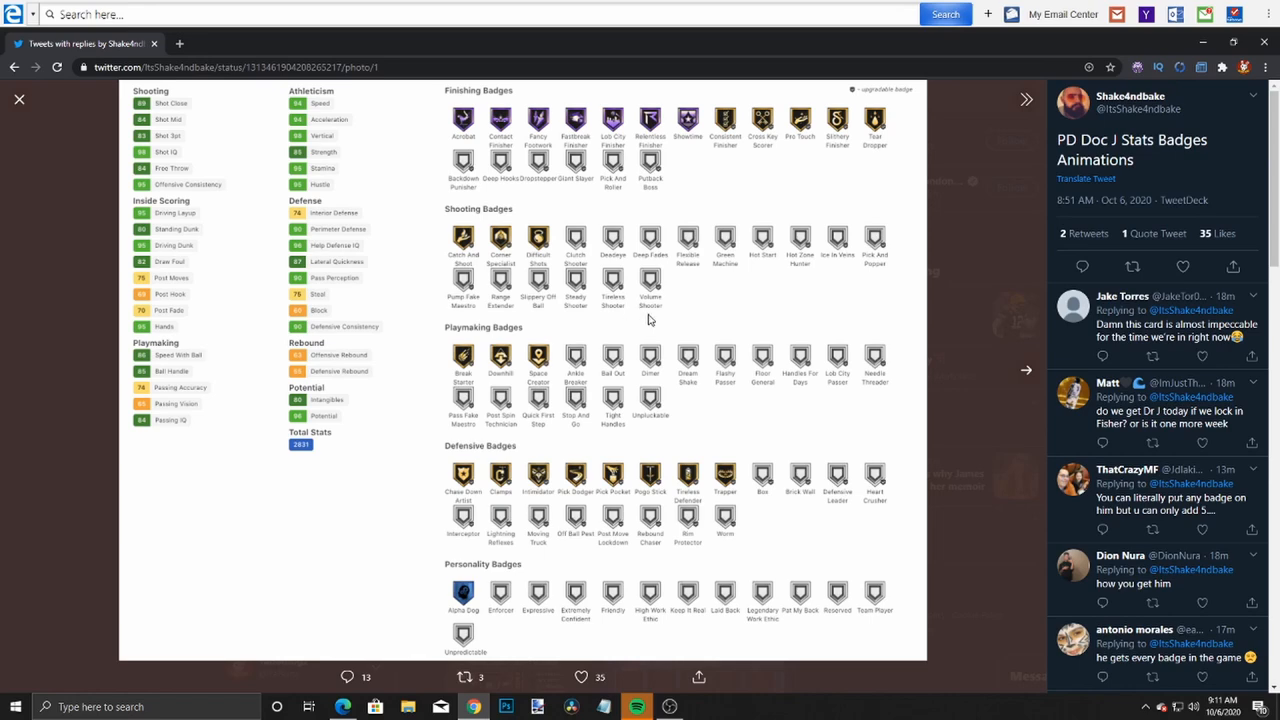
{"action": "mouse_move", "coordinate": [520, 366]}
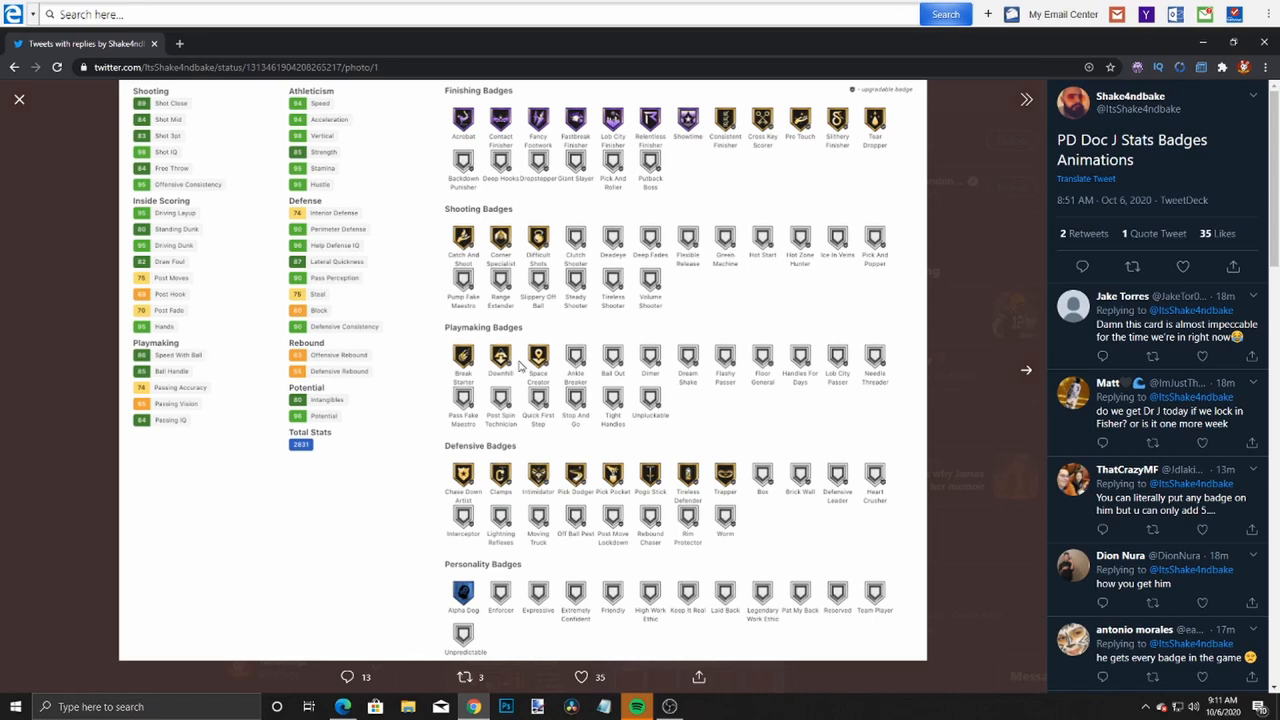
- Close the full-size Doc J sheet and return to Shake4ndbake's feed
{"action": "left_click", "coordinate": [20, 100]}
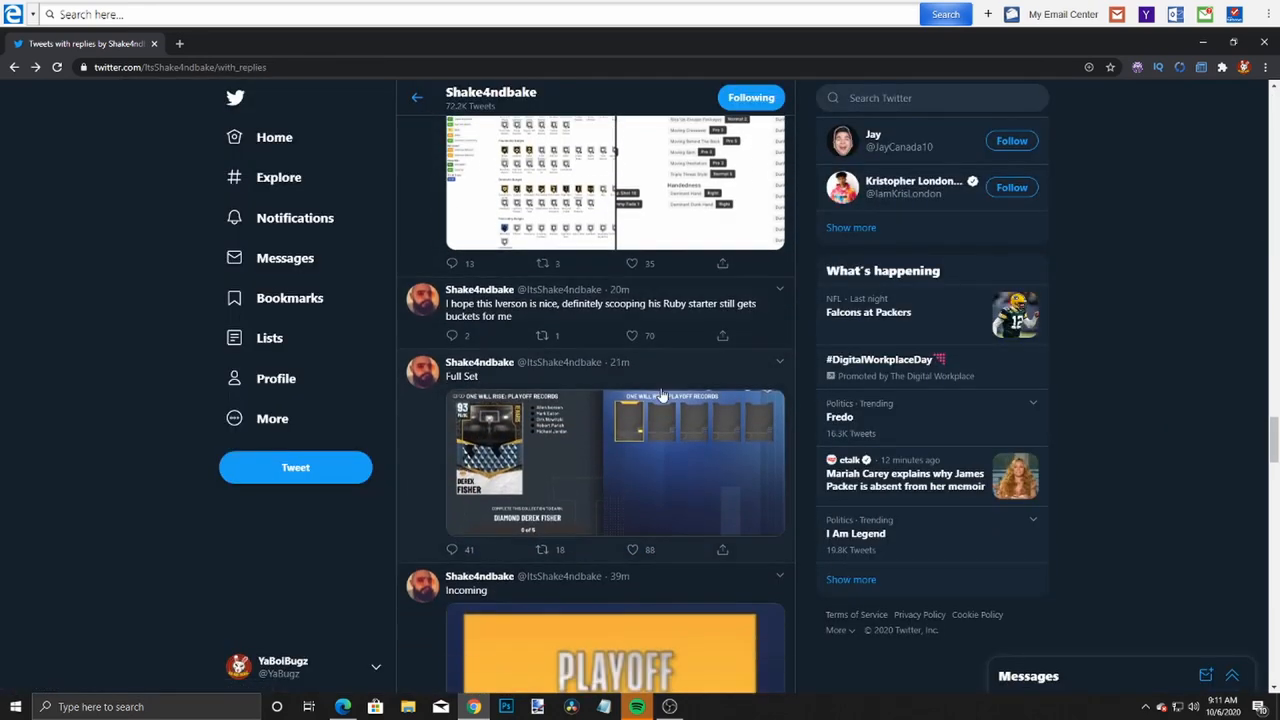
{"action": "scroll", "scroll_direction": "down", "scroll_amount": 3}
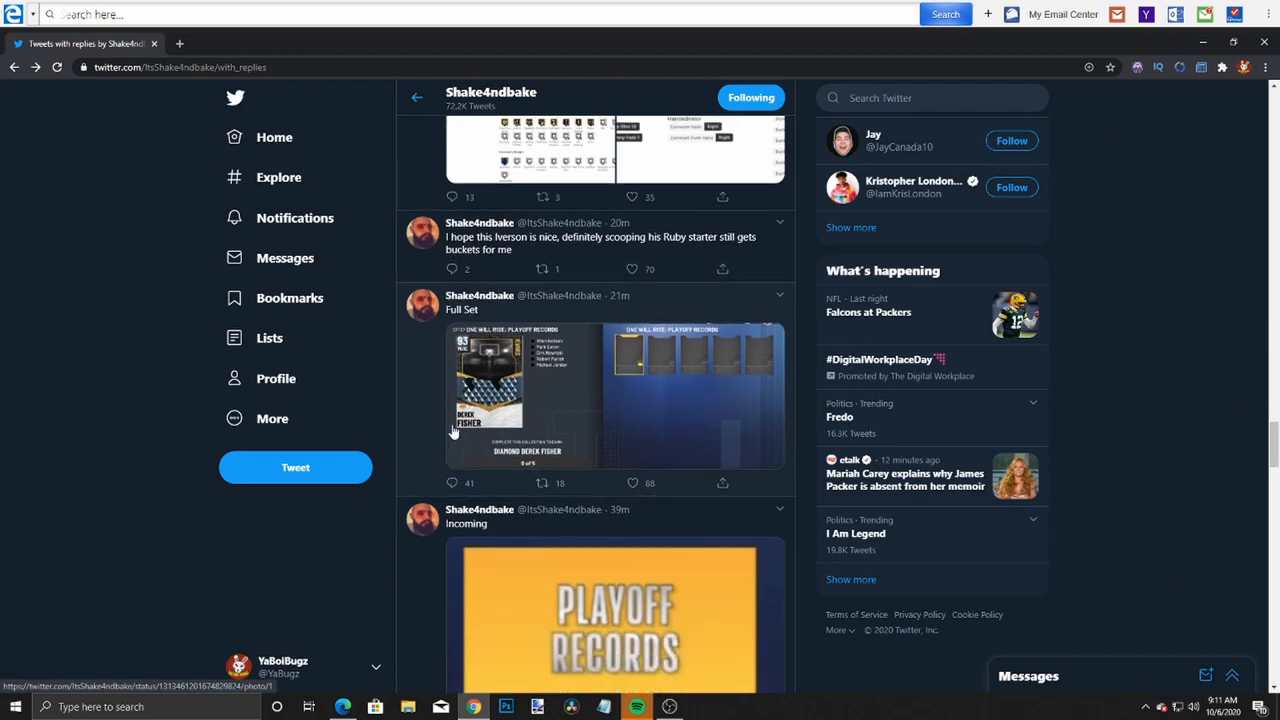
{"action": "scroll", "scroll_direction": "down", "scroll_amount": 3}
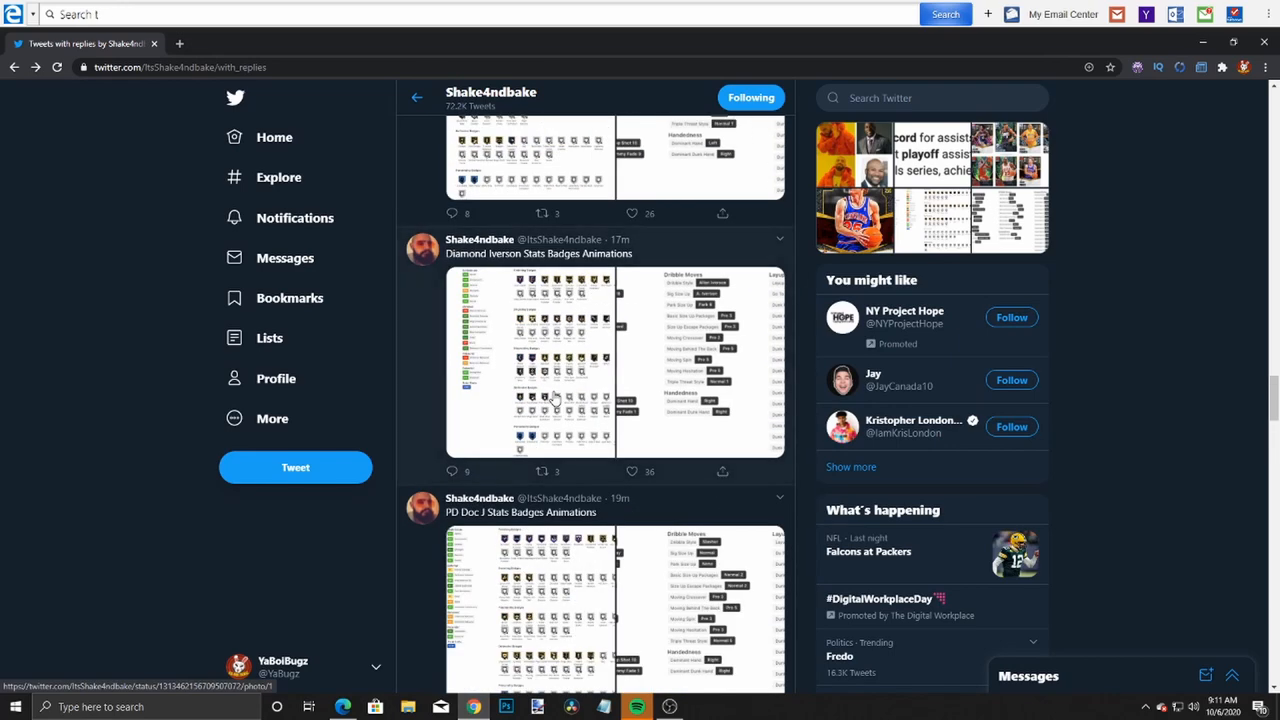
{"action": "scroll", "scroll_direction": "down", "scroll_amount": 3}
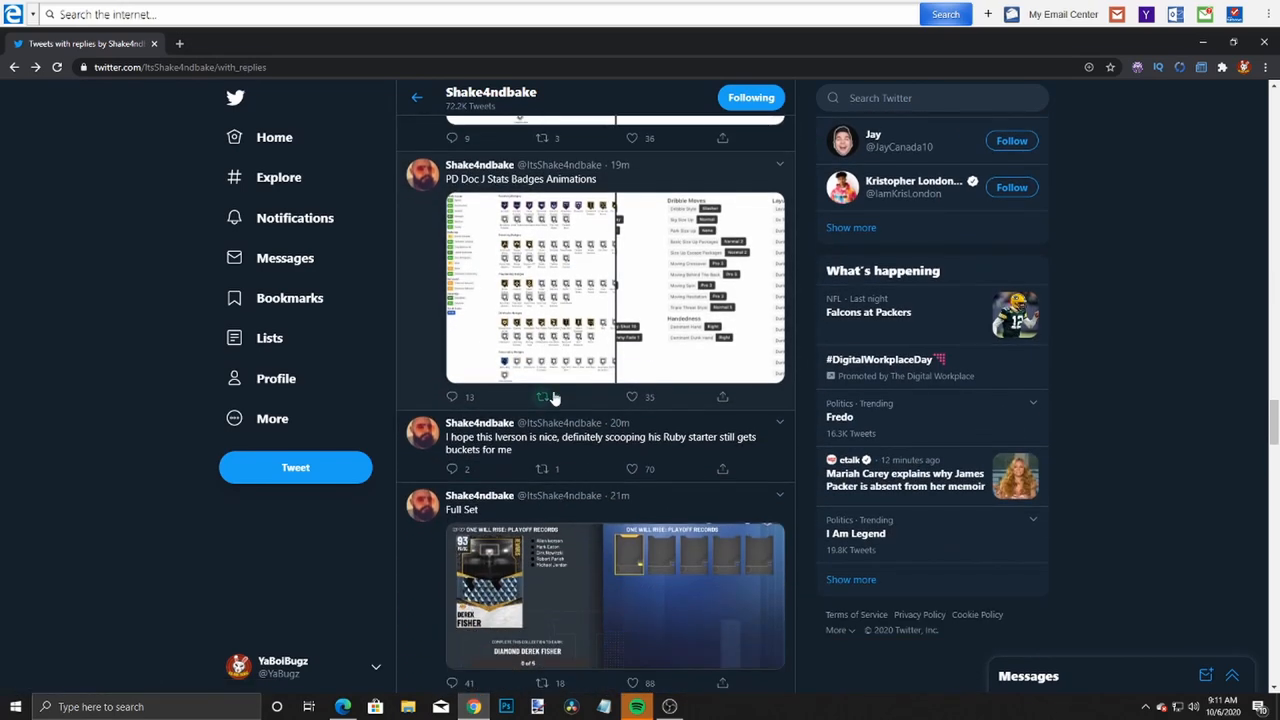
{"action": "scroll", "scroll_direction": "down", "scroll_amount": 3}
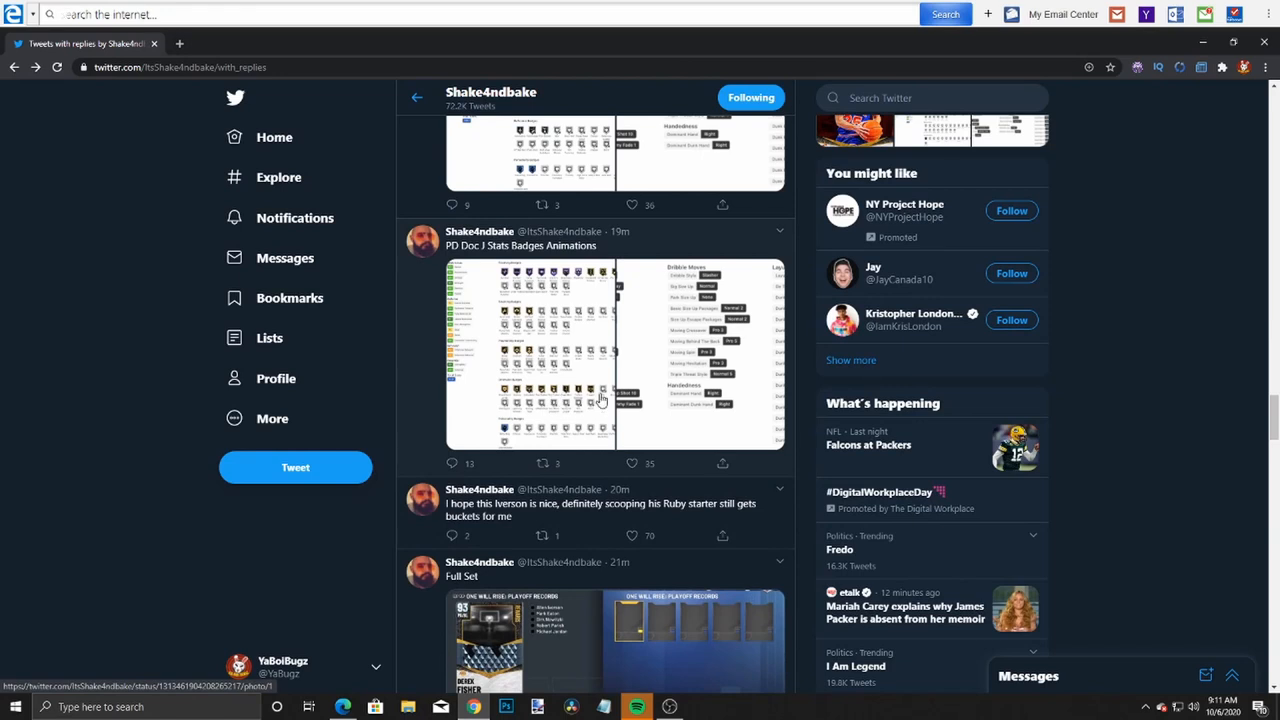
{"action": "mouse_move", "coordinate": [636, 400]}
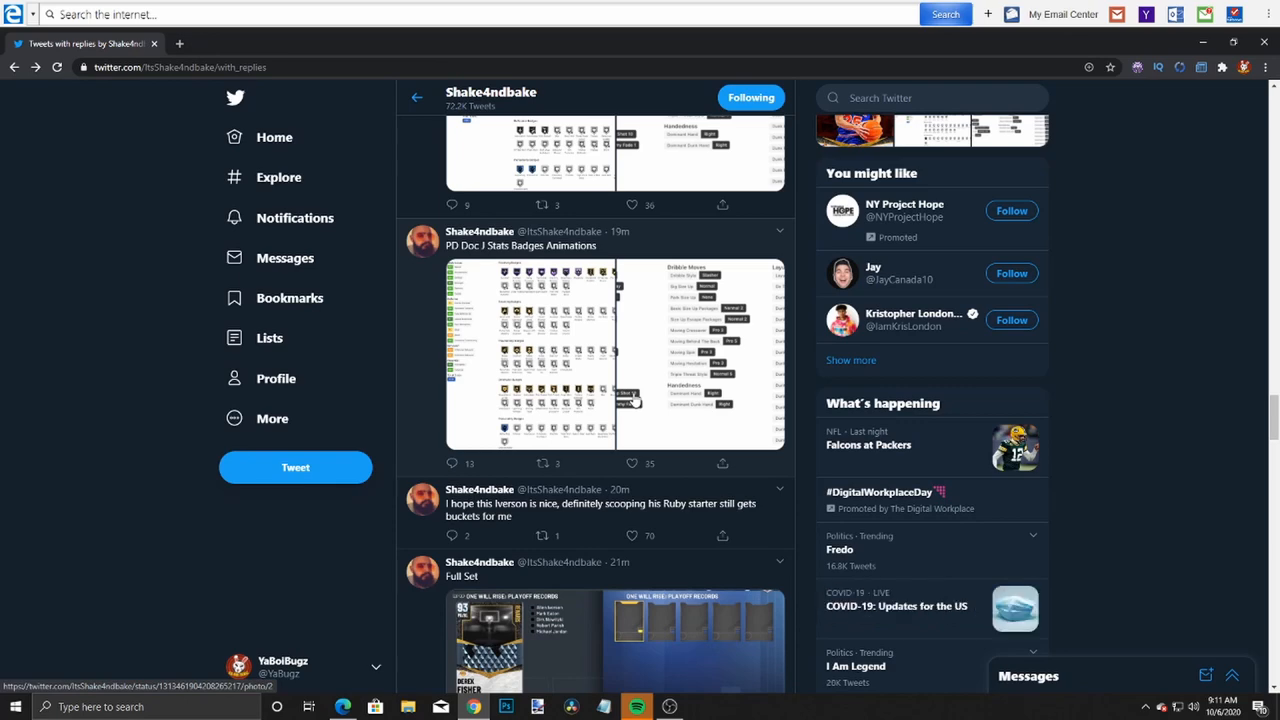
{"action": "scroll", "scroll_direction": "up", "scroll_amount": 3}
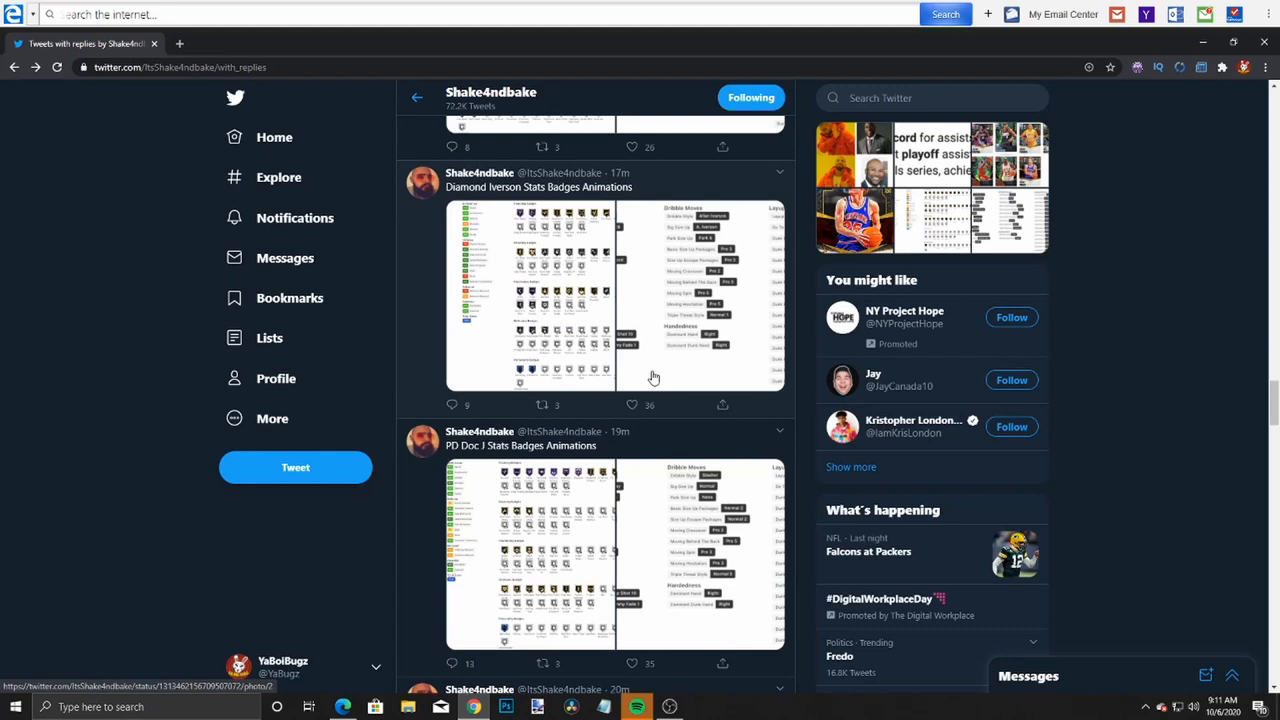